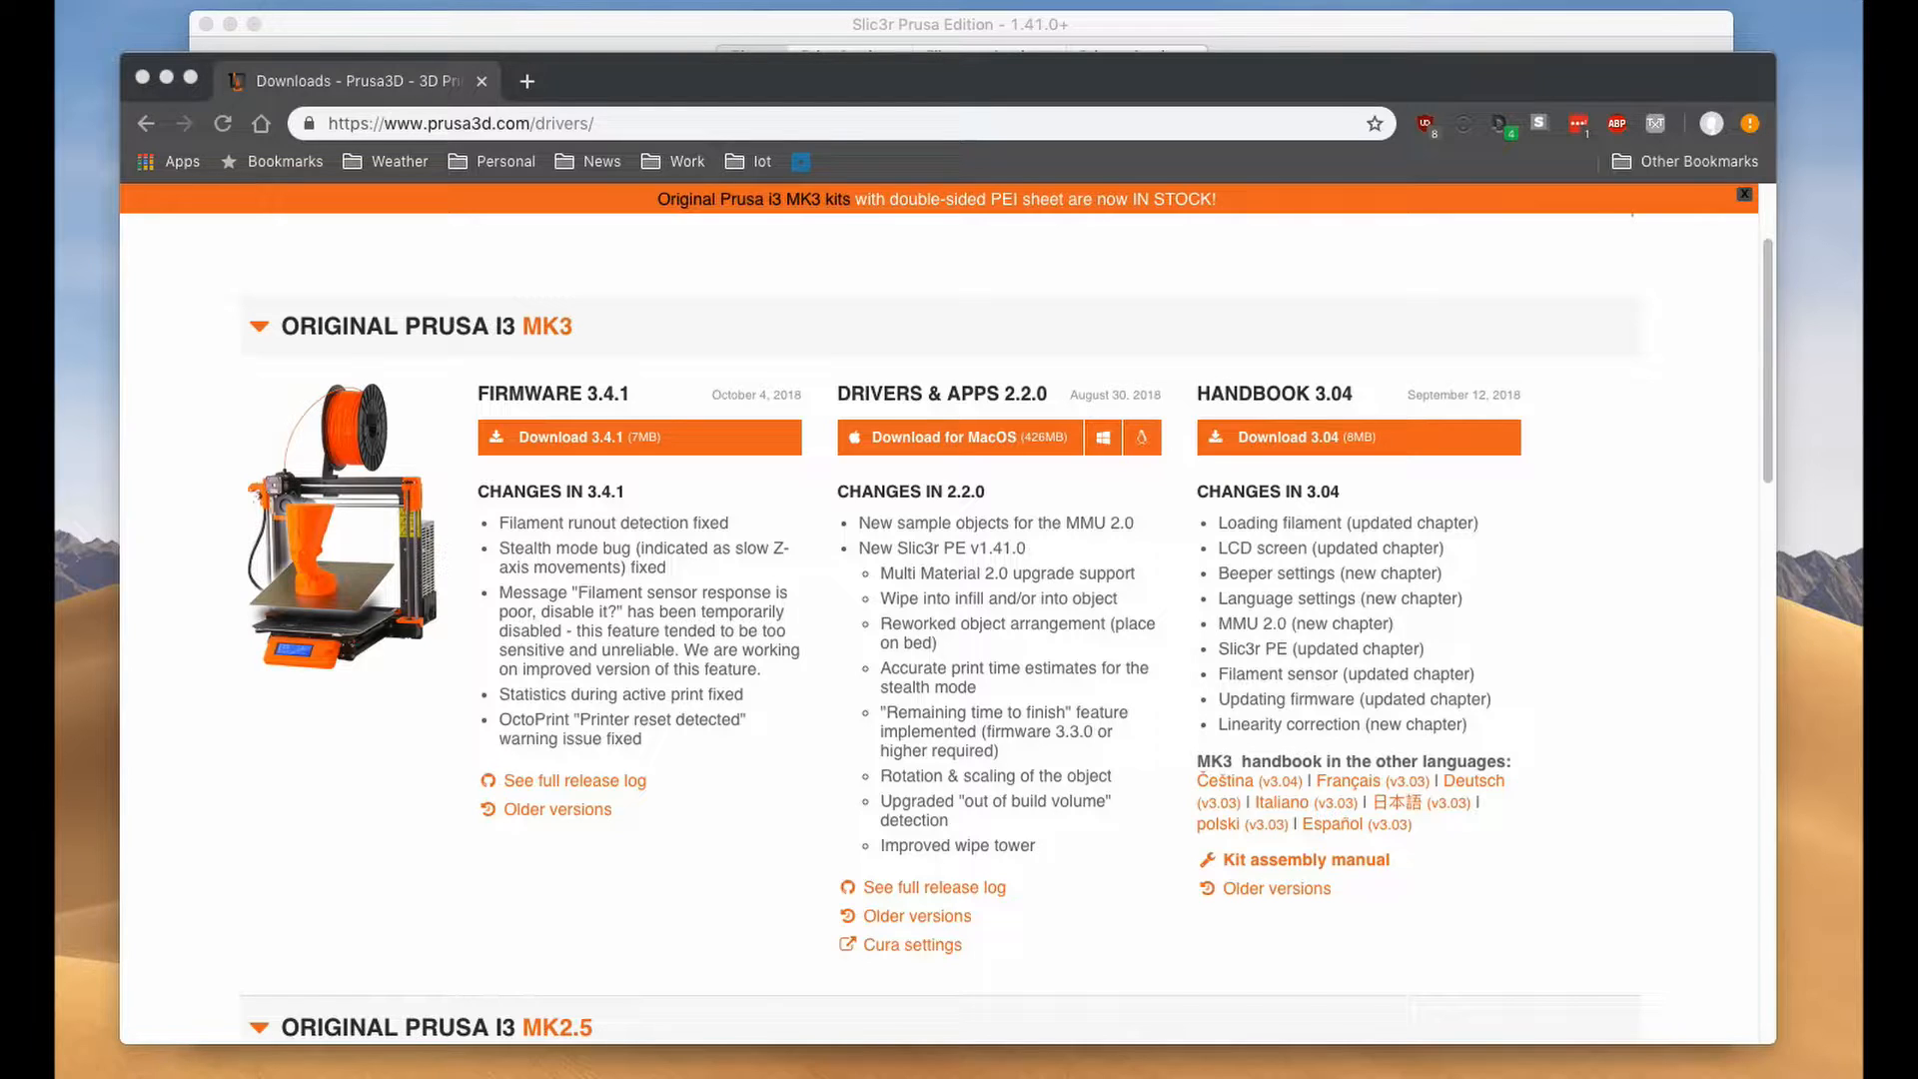
{"action": "mouse_move", "coordinate": [1159, 798]}
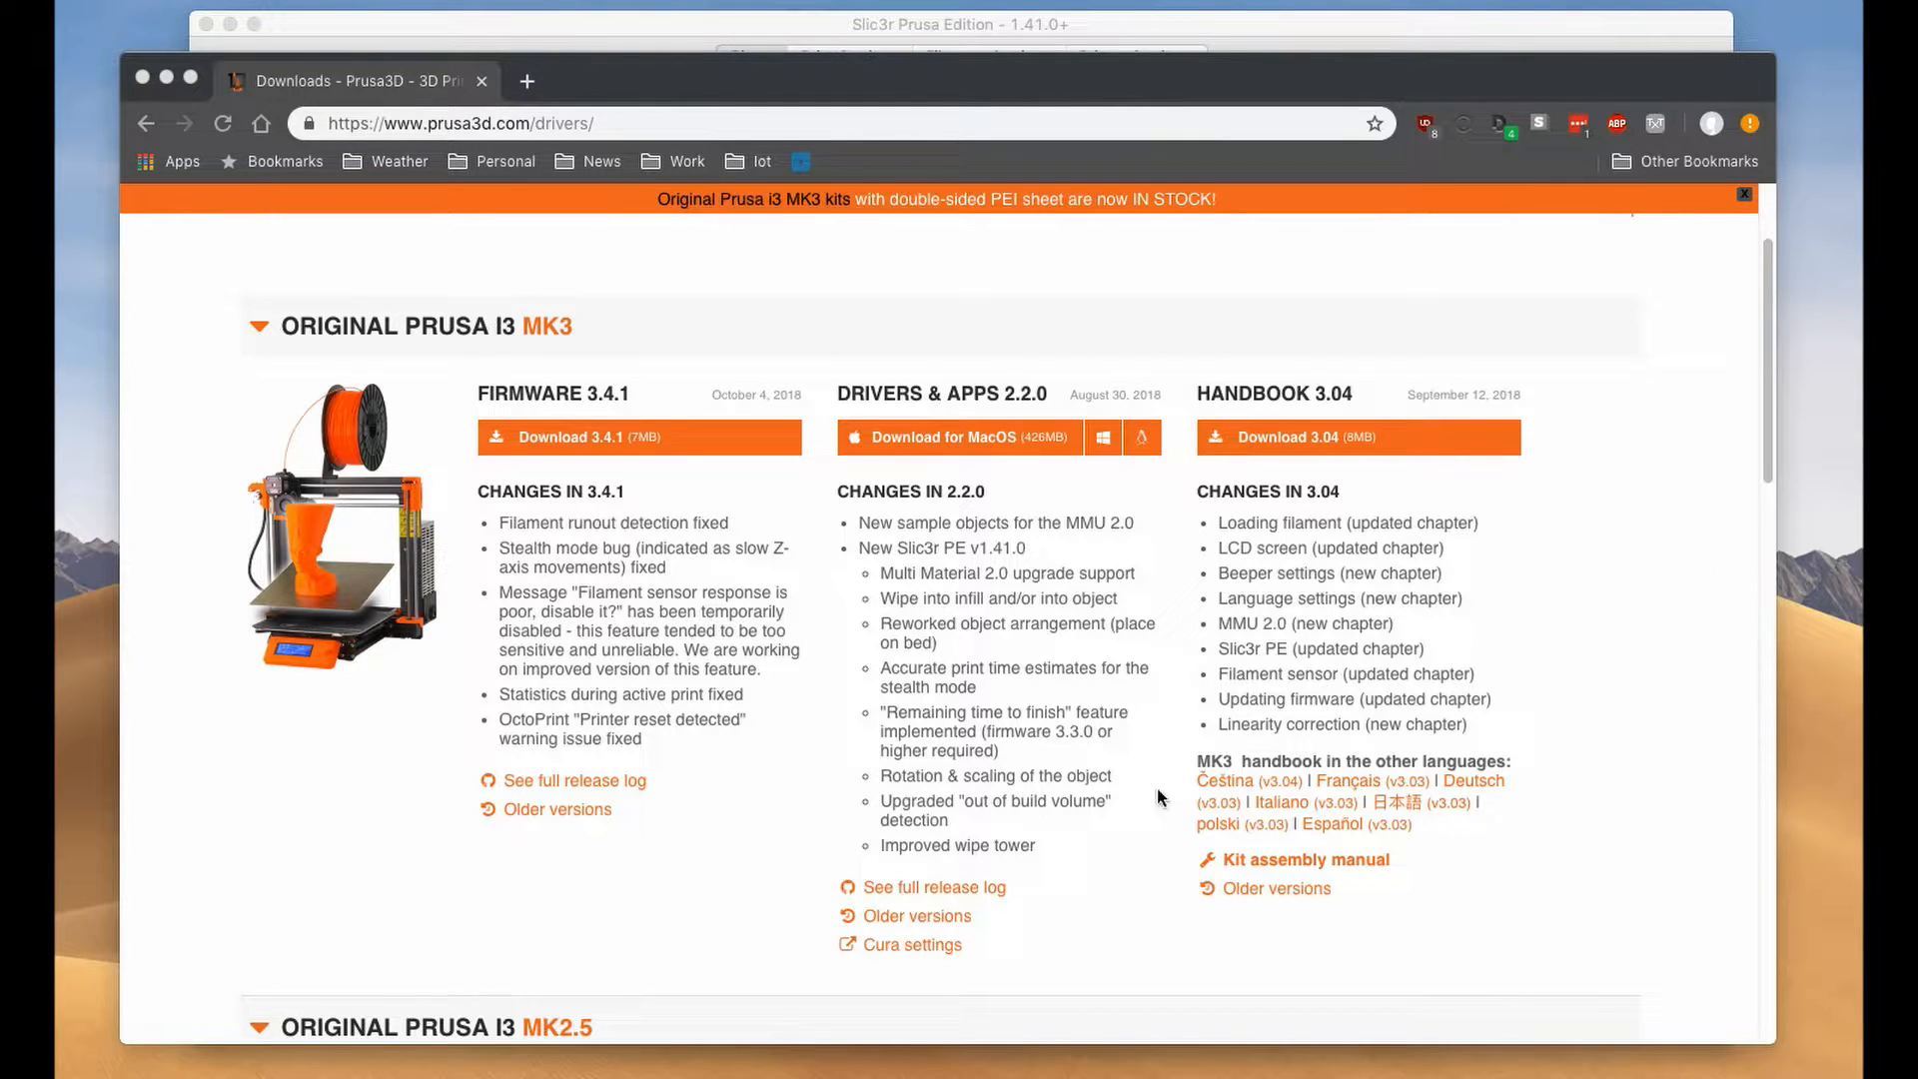
{"action": "mouse_move", "coordinate": [955, 629]}
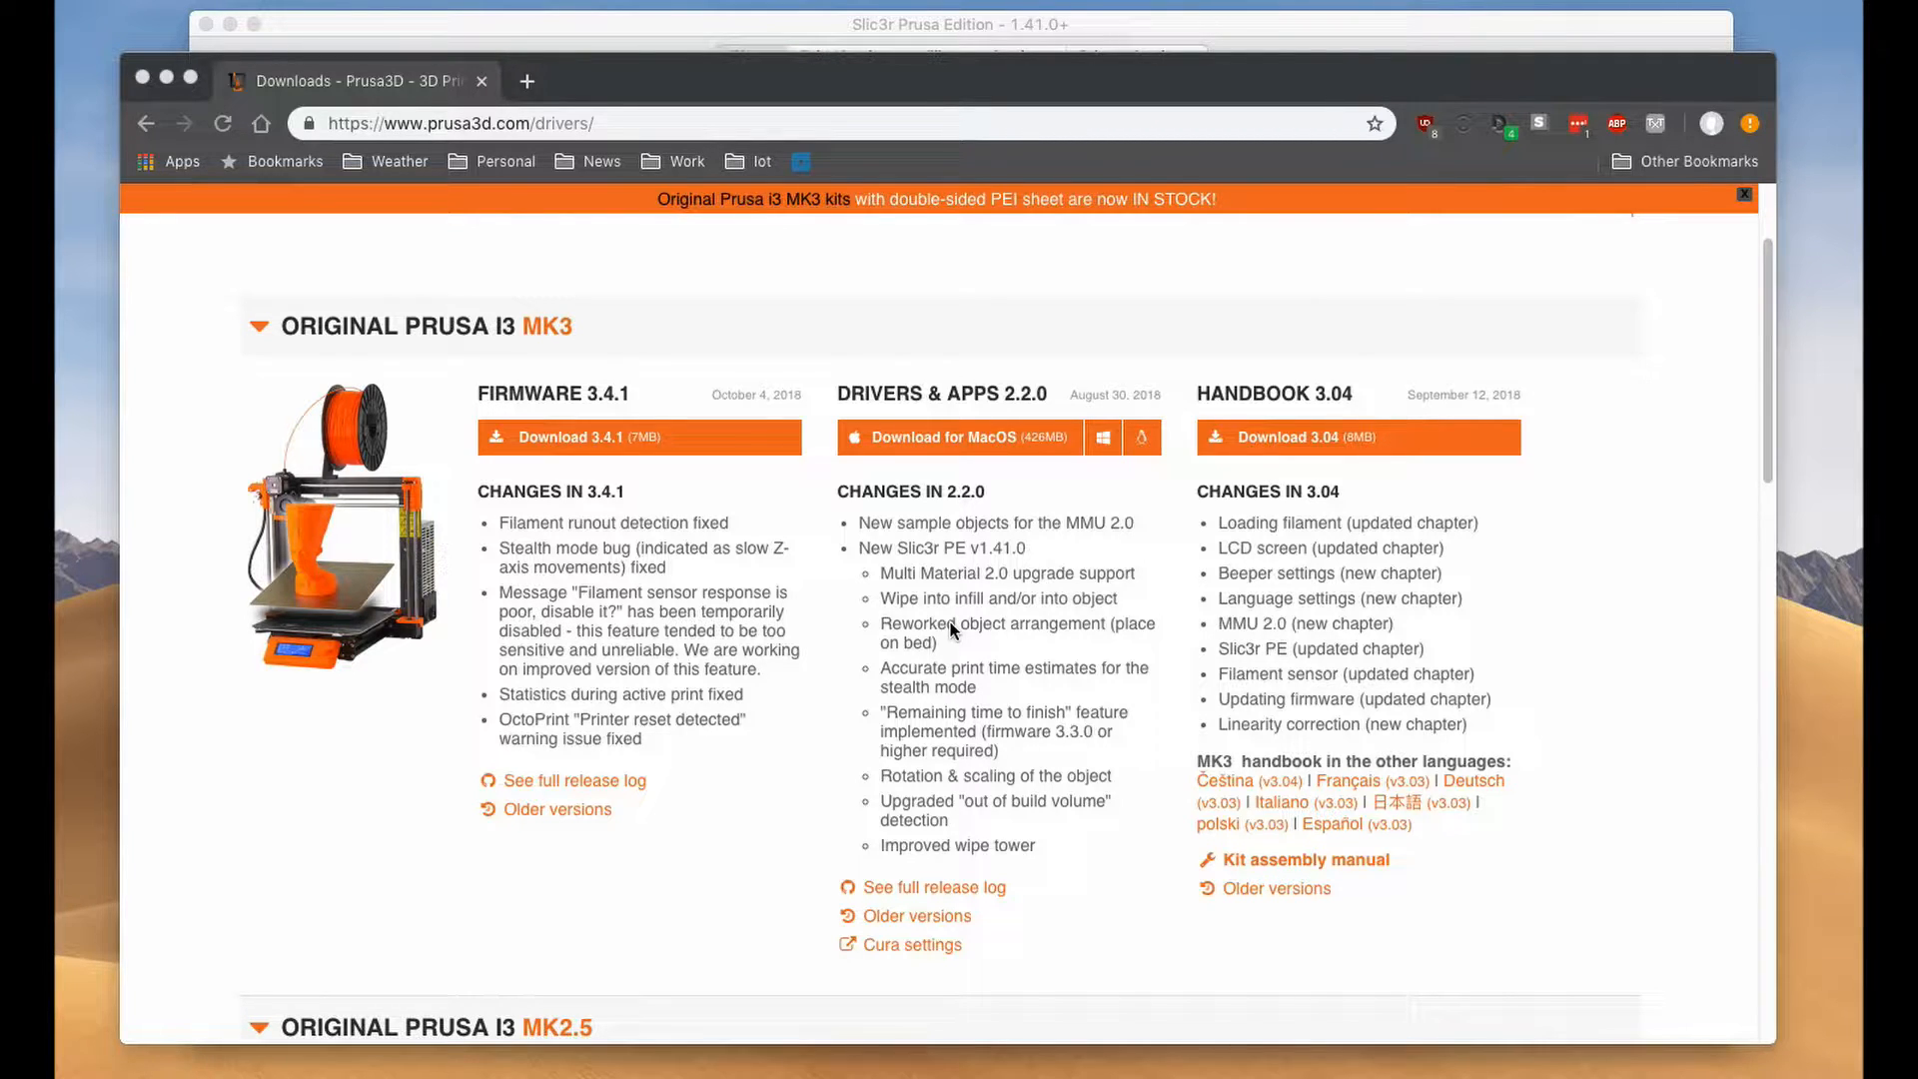
{"action": "mouse_move", "coordinate": [1031, 651]}
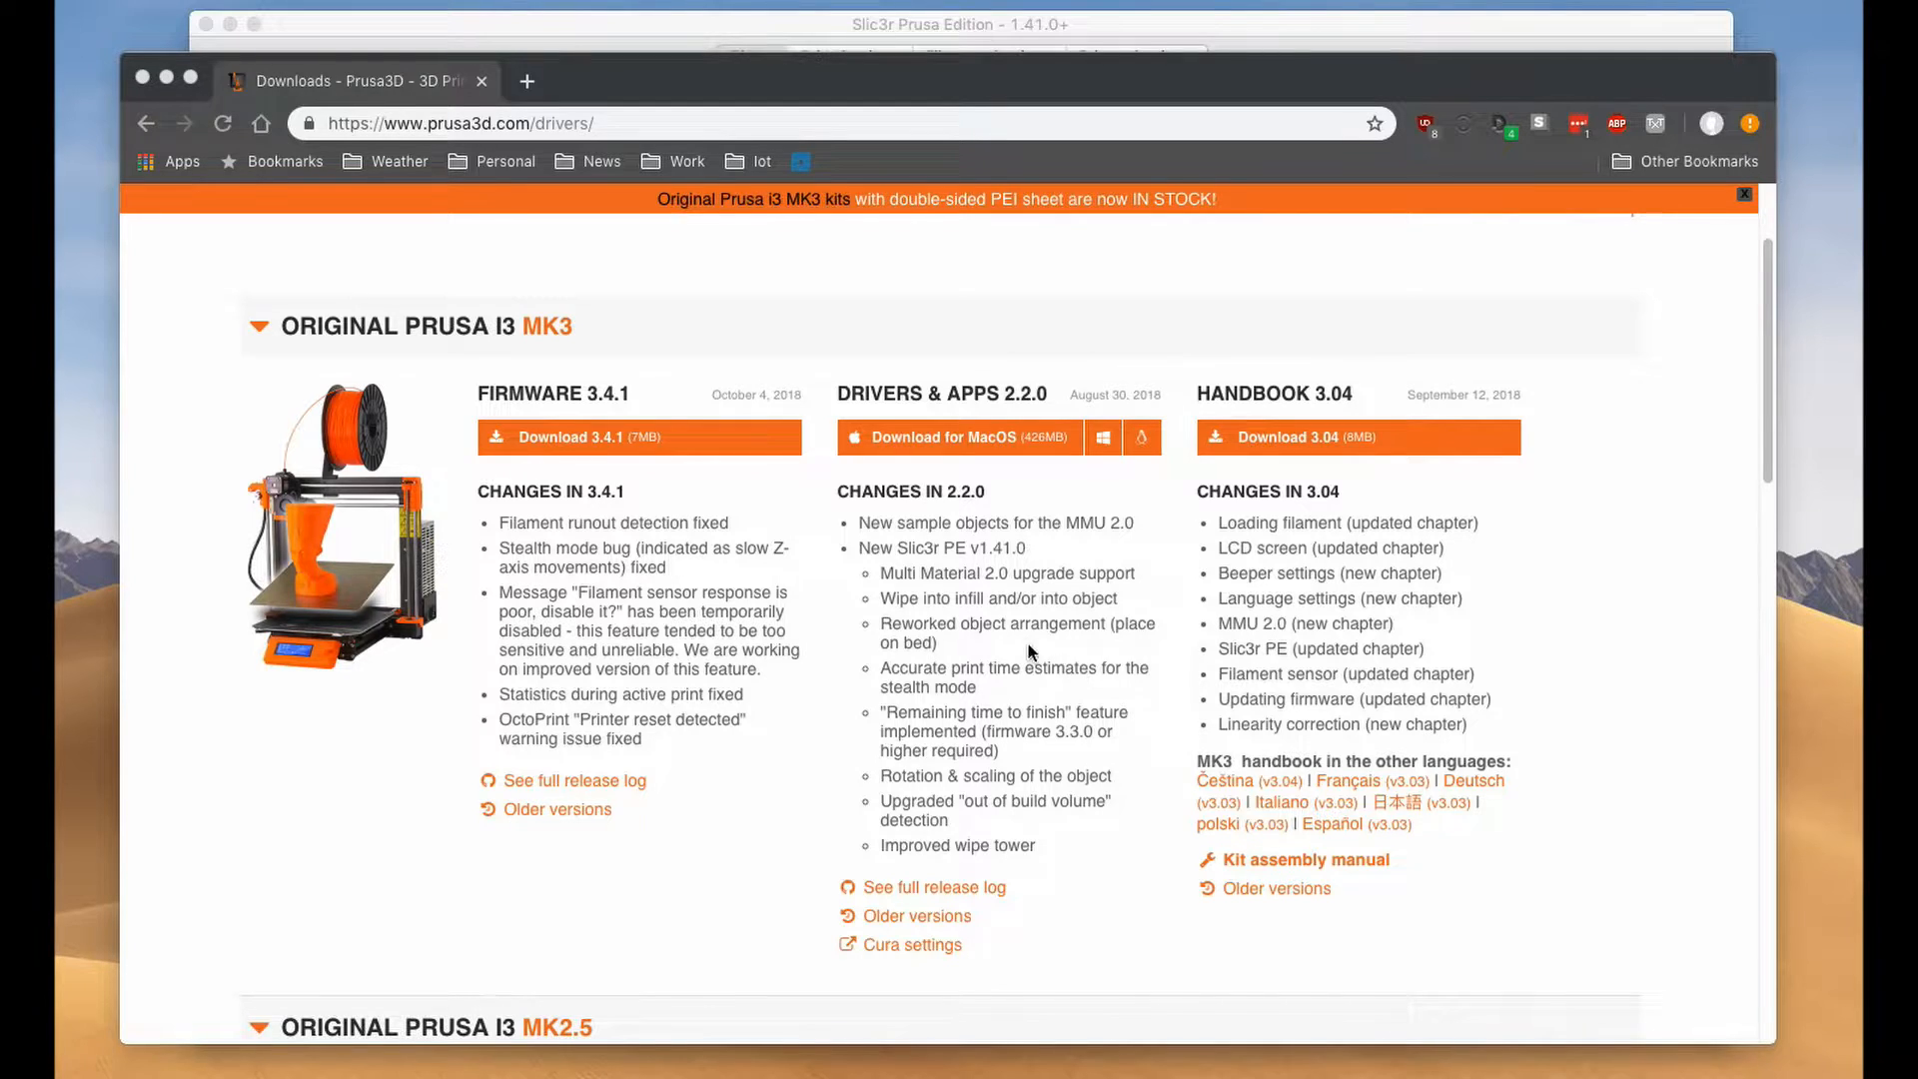
{"action": "mouse_move", "coordinate": [891, 512]}
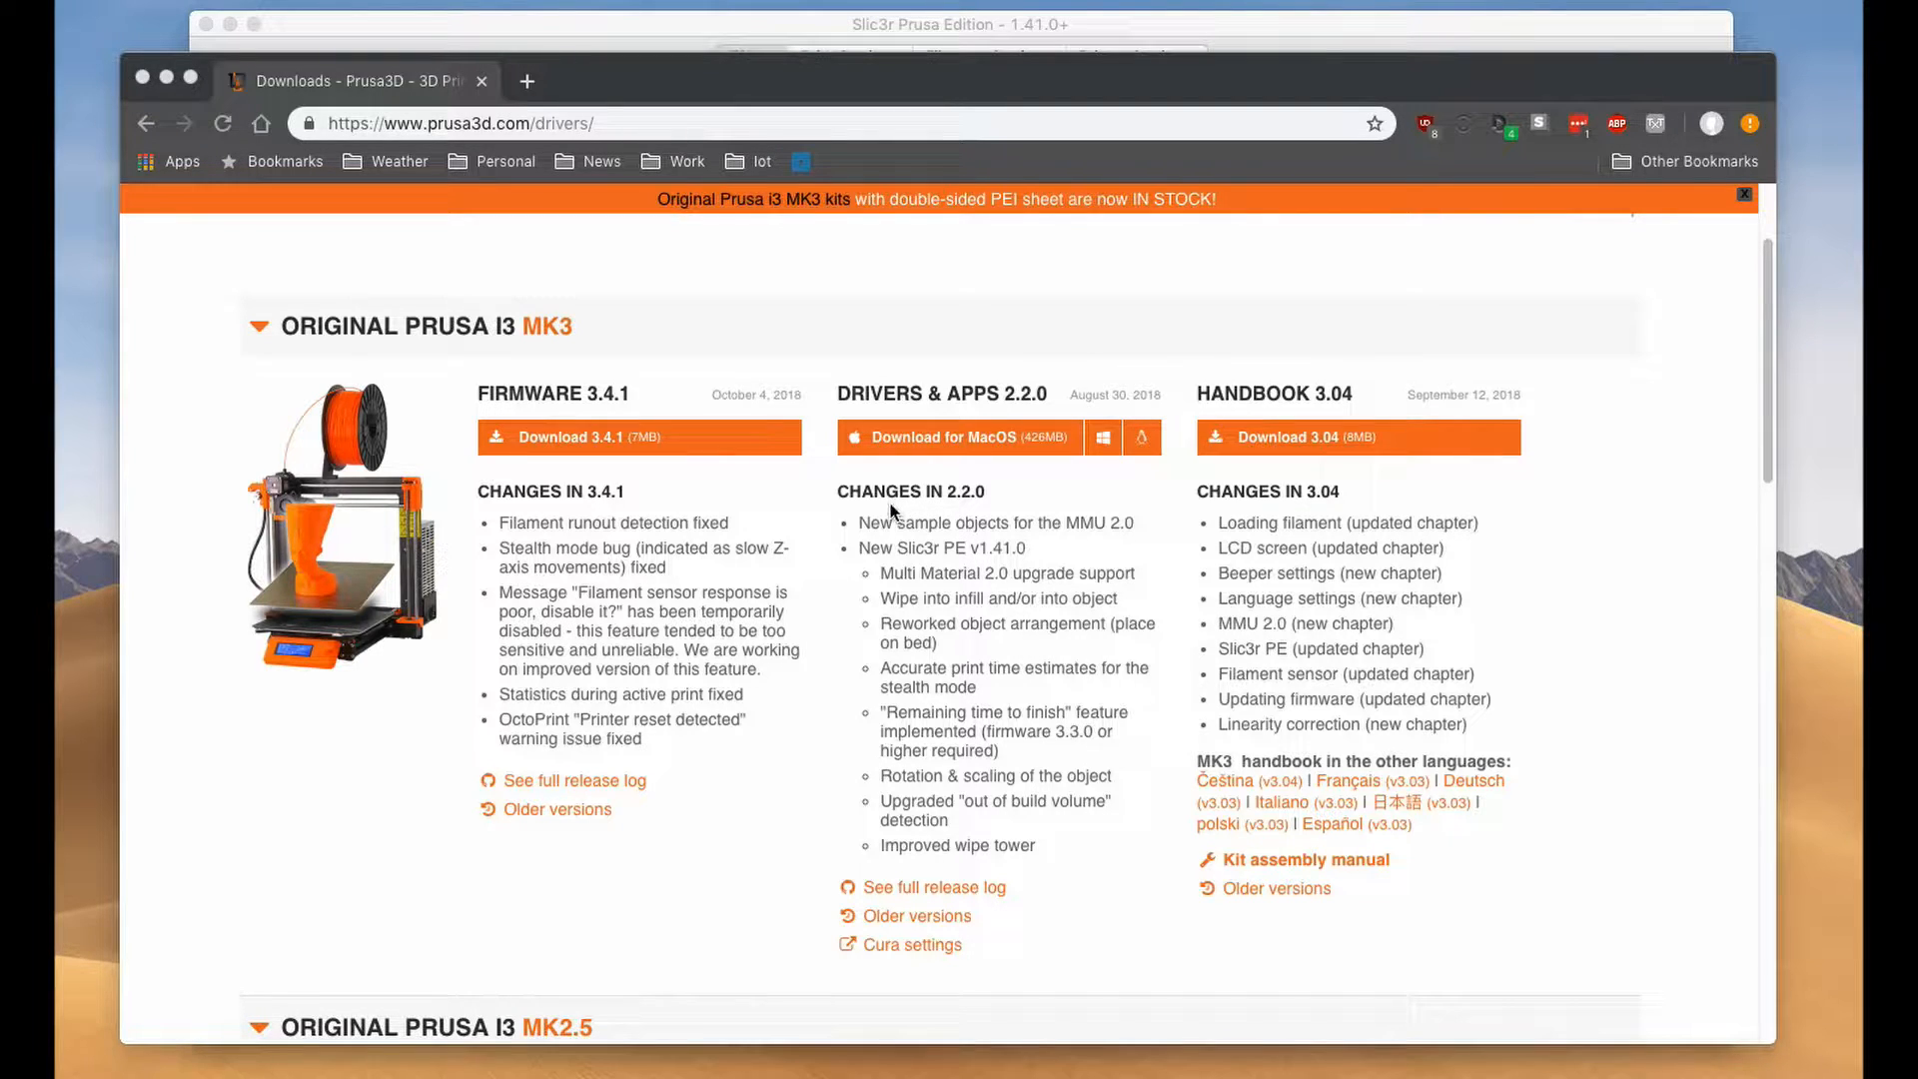
{"action": "mouse_move", "coordinate": [999, 563]}
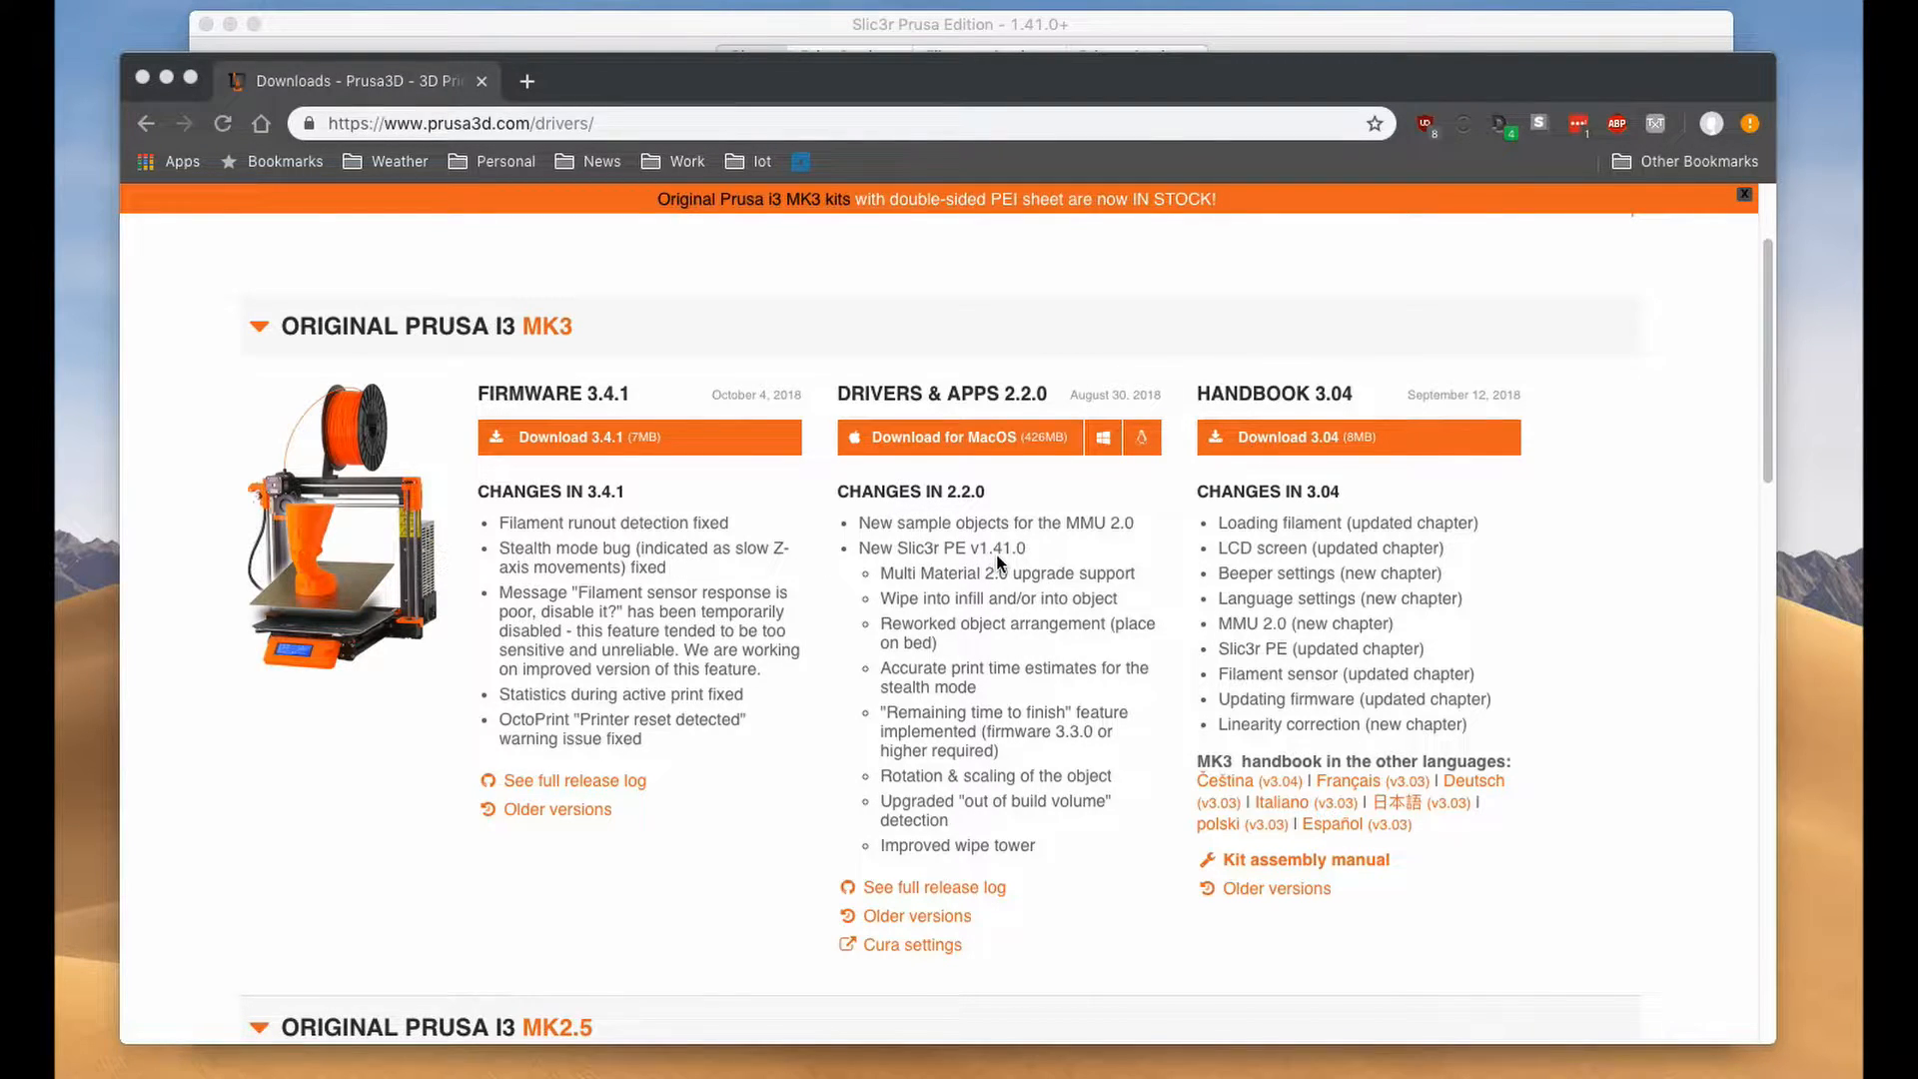
{"action": "mouse_move", "coordinate": [935, 734]}
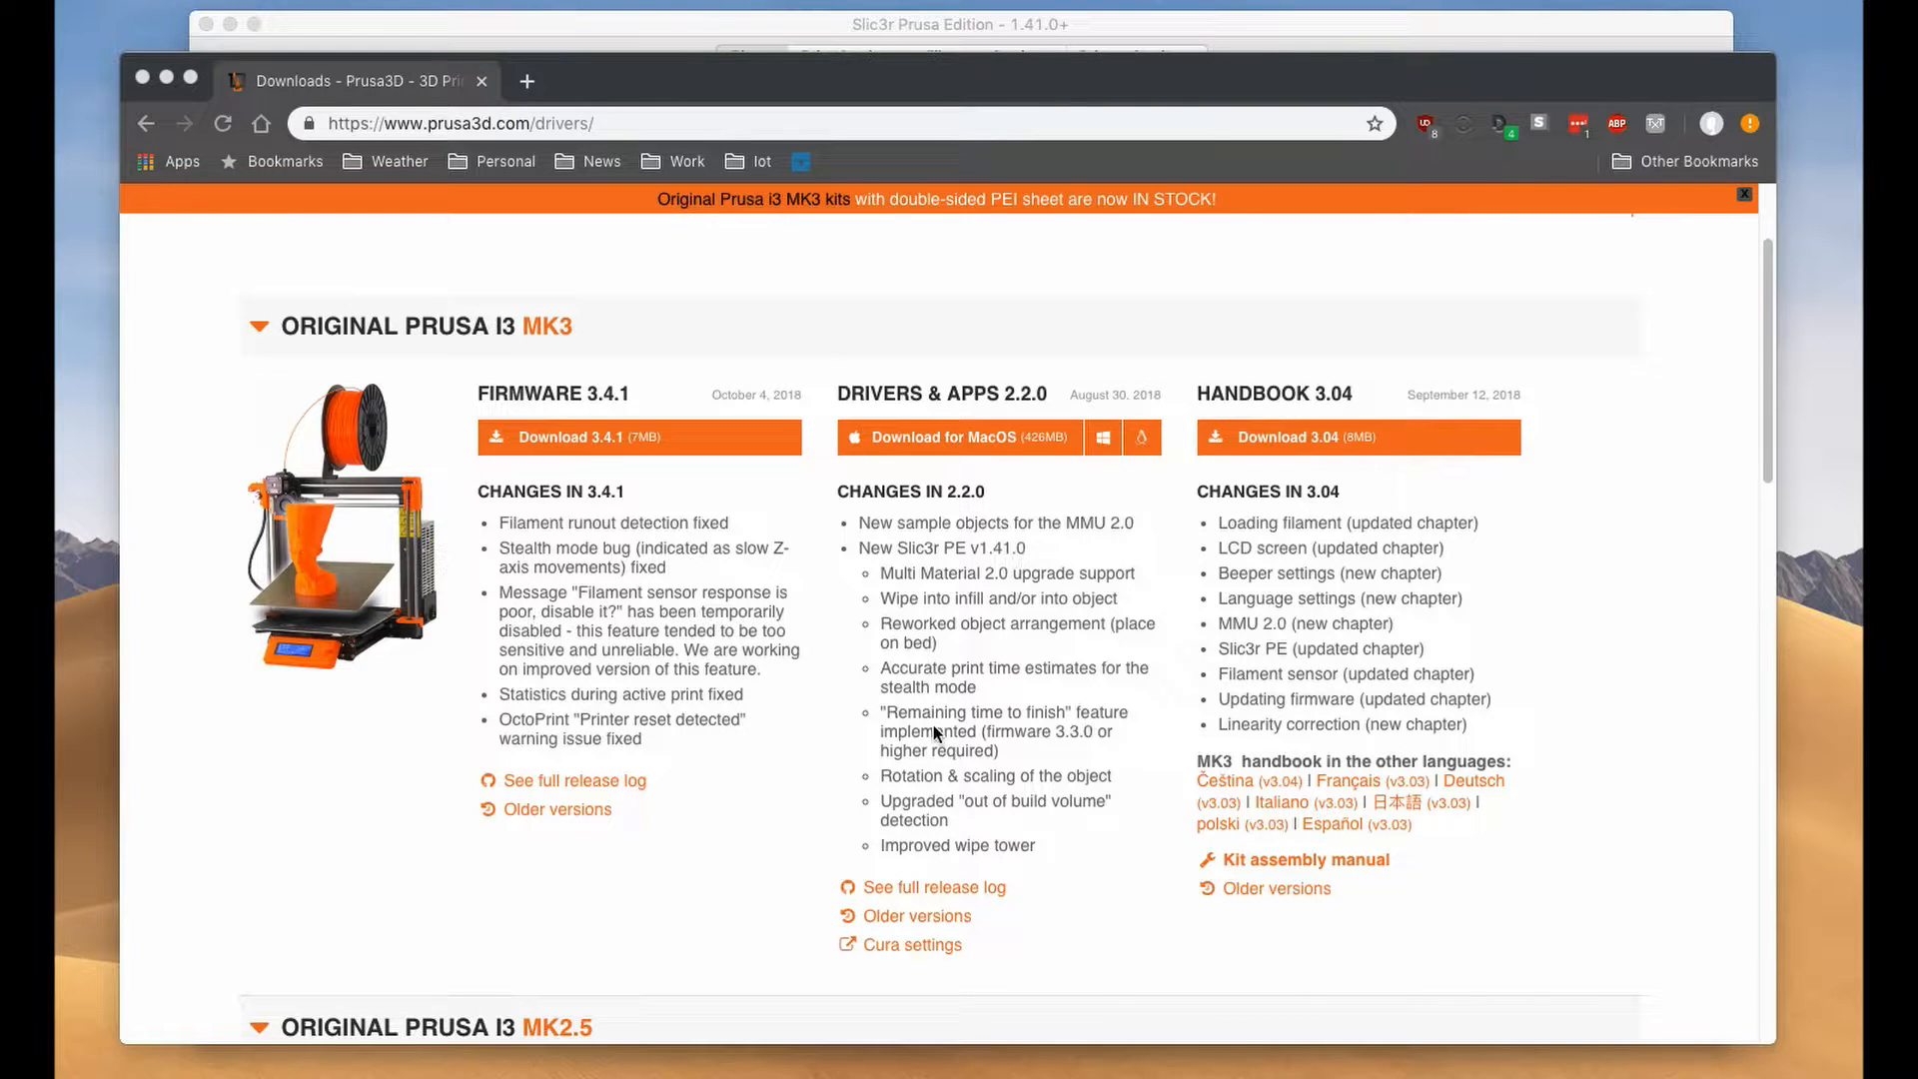
{"action": "mouse_move", "coordinate": [901, 731]}
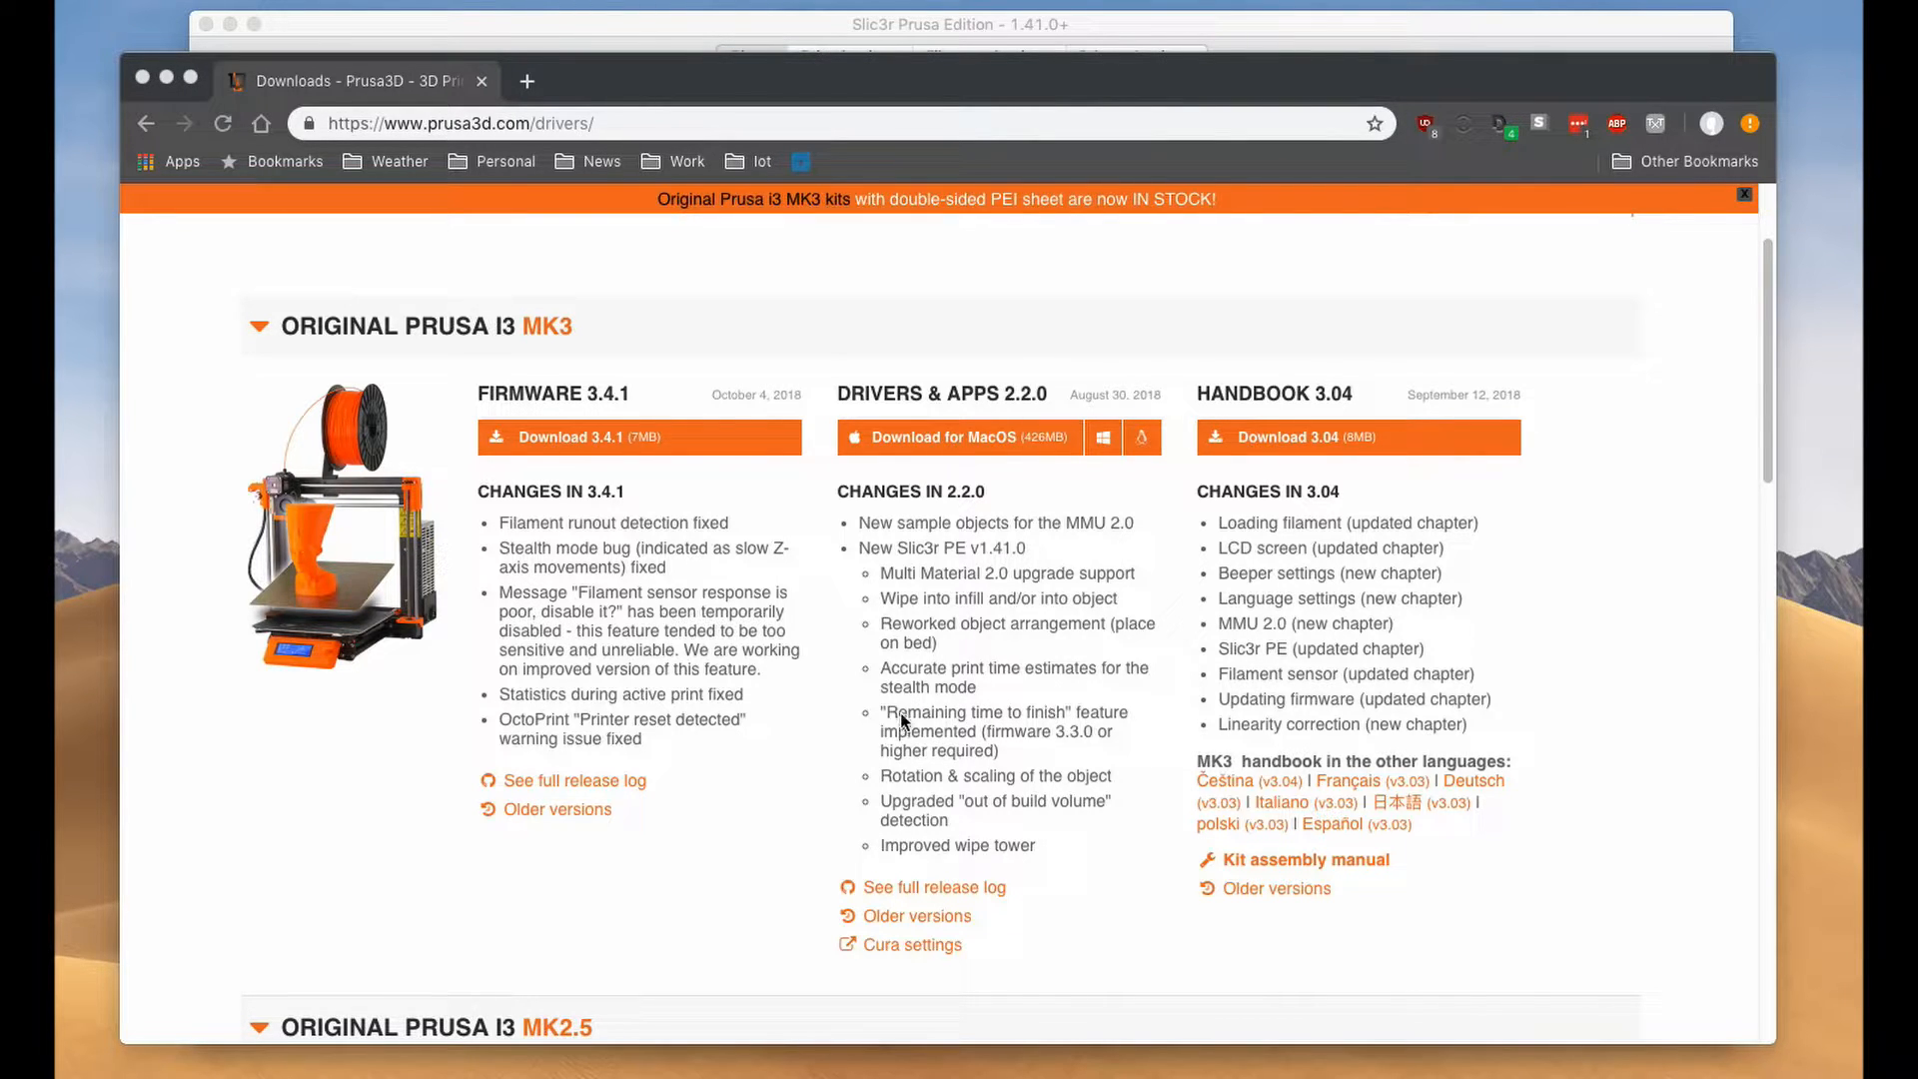
{"action": "mouse_move", "coordinate": [1037, 746]}
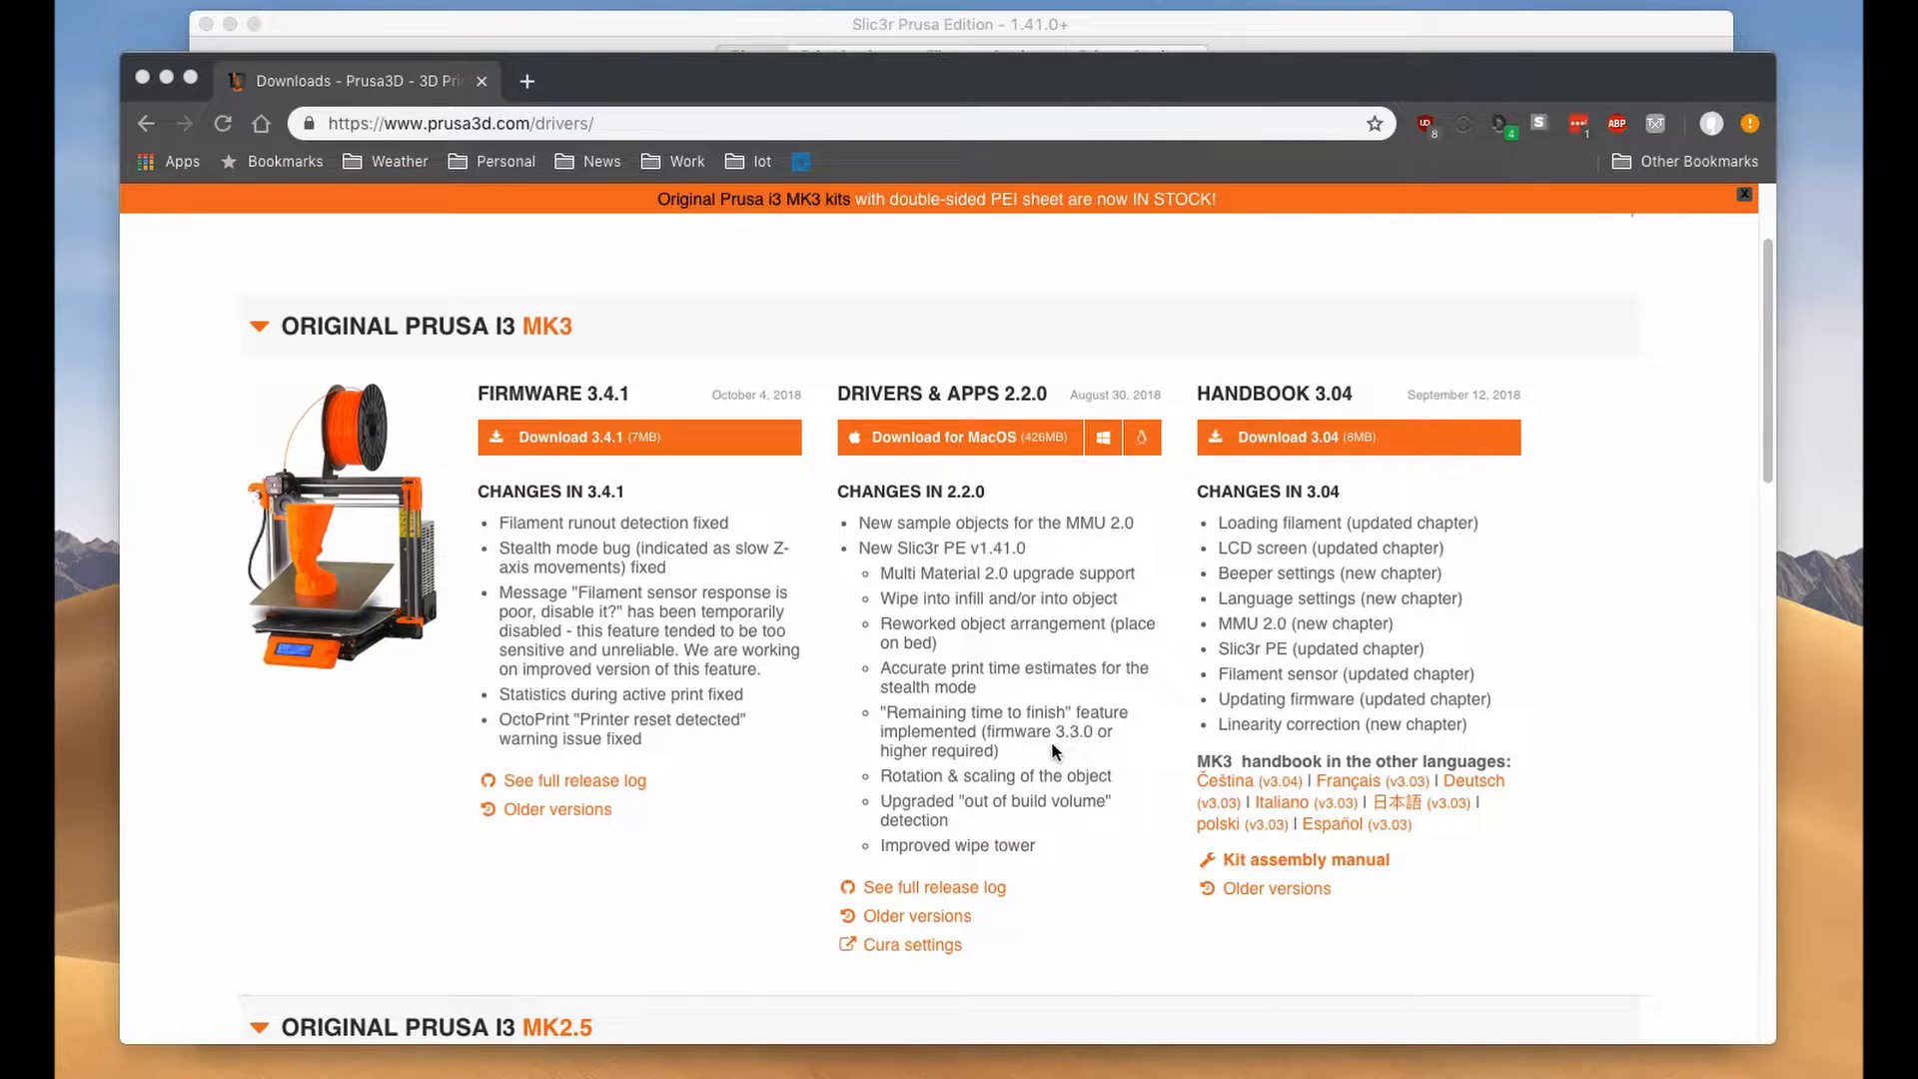
{"action": "mouse_move", "coordinate": [531, 497]}
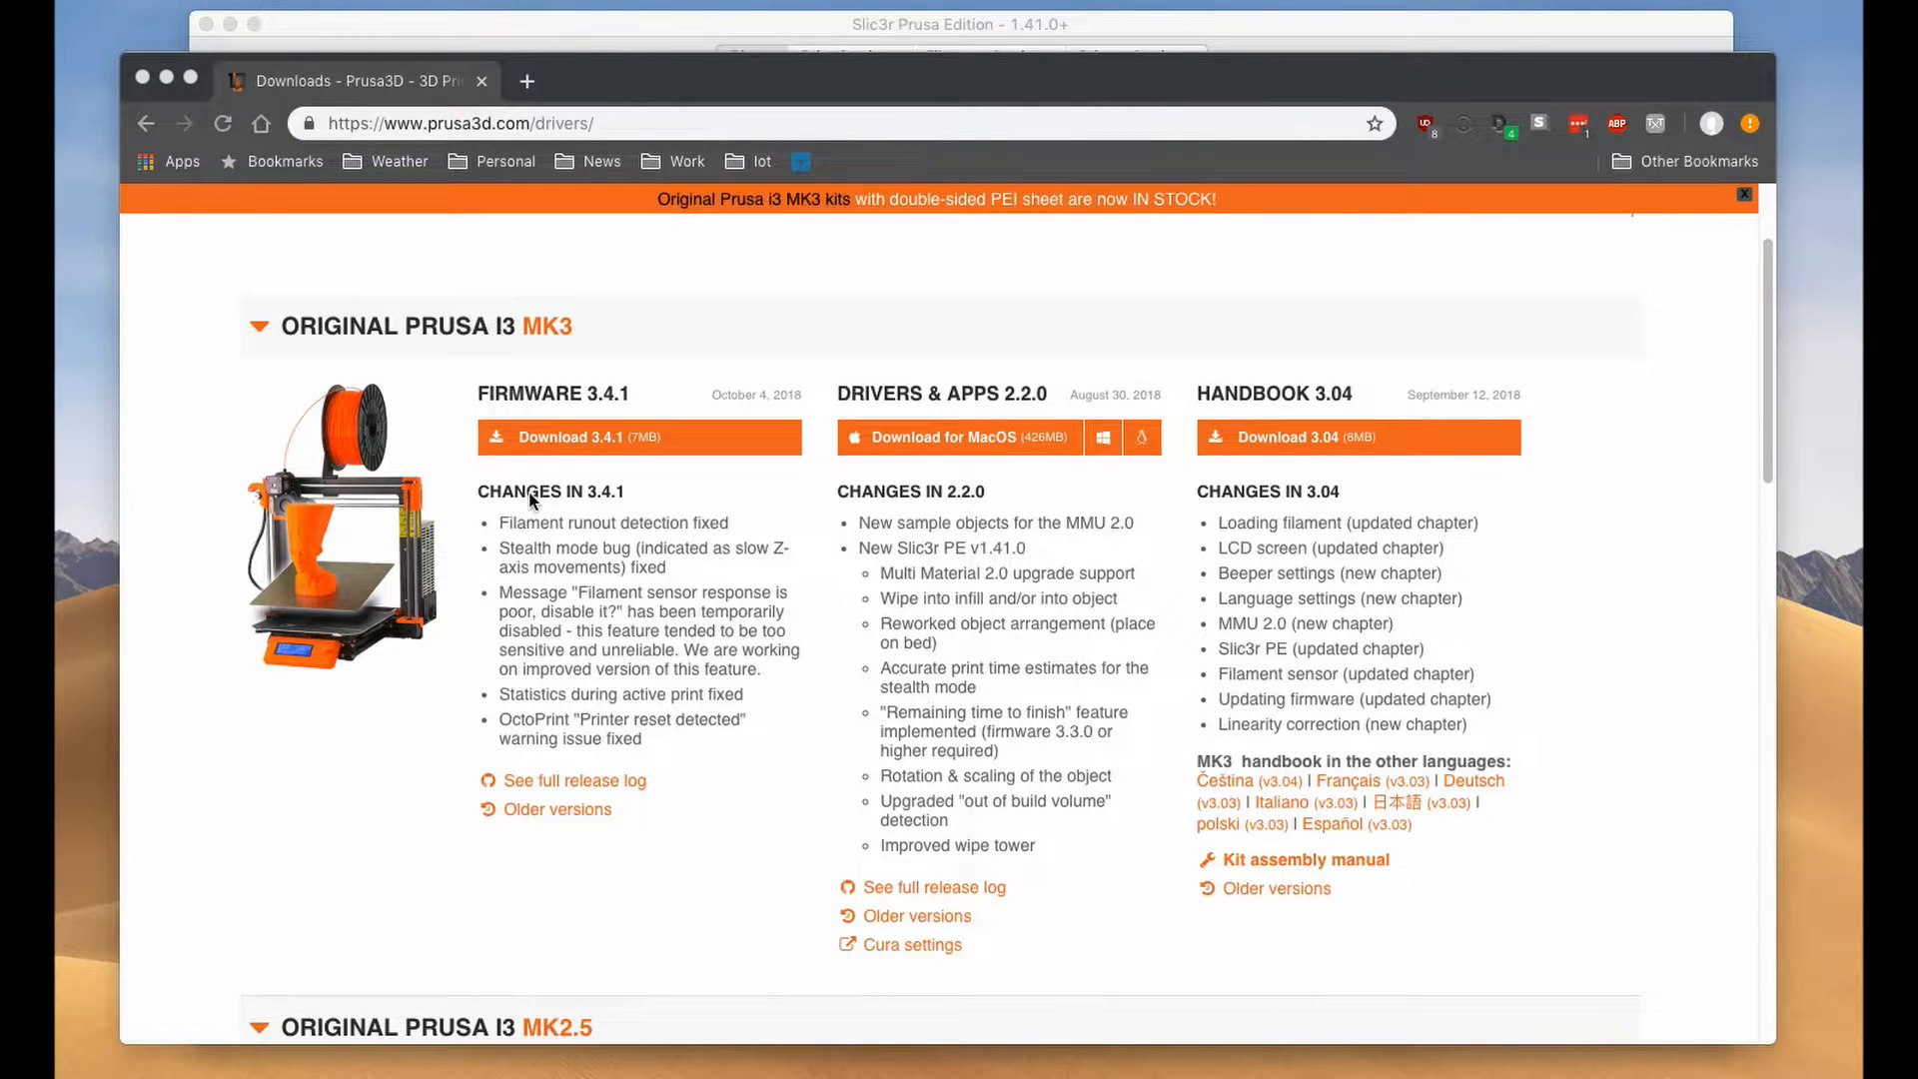
{"action": "mouse_move", "coordinate": [942, 554]}
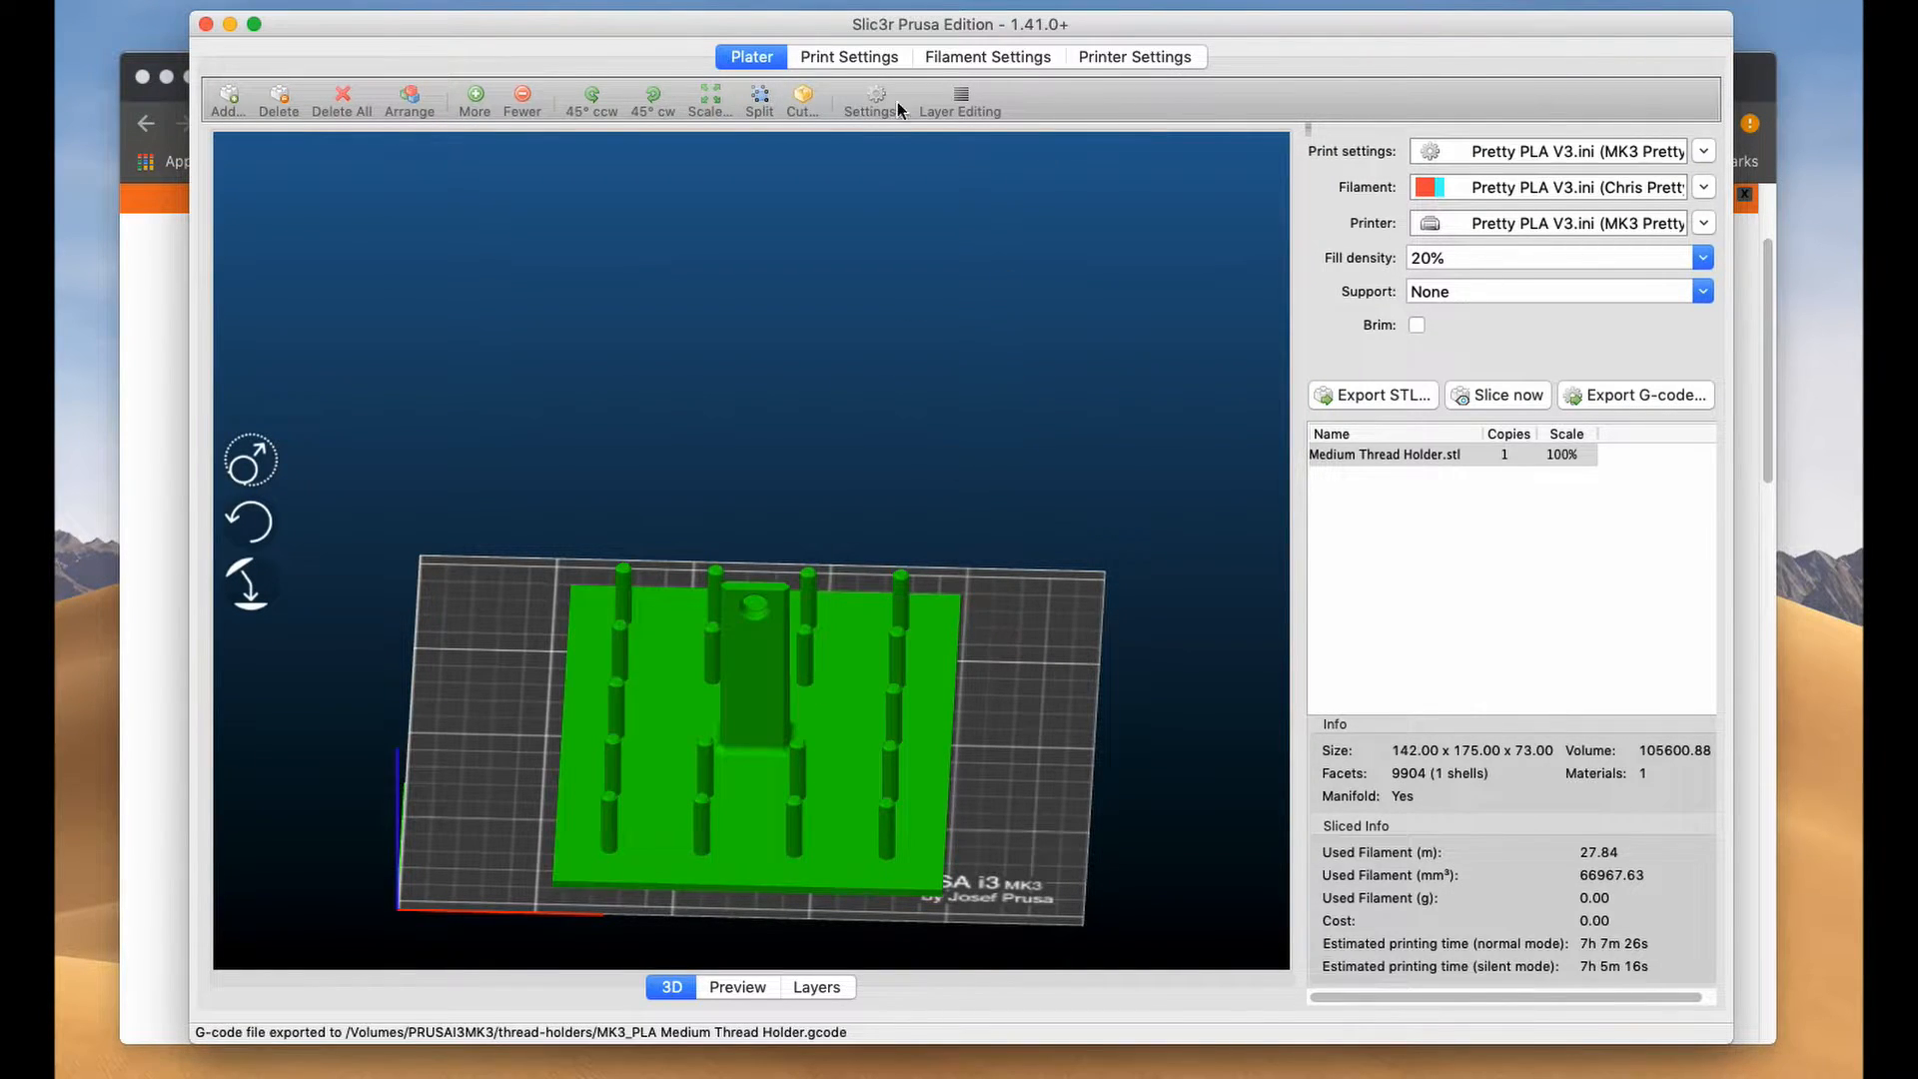
Step: Enable 'Supports remaining times' in Printer Settings and return to the Plater with the thread holder
{"action": "left_click", "coordinate": [1133, 56]}
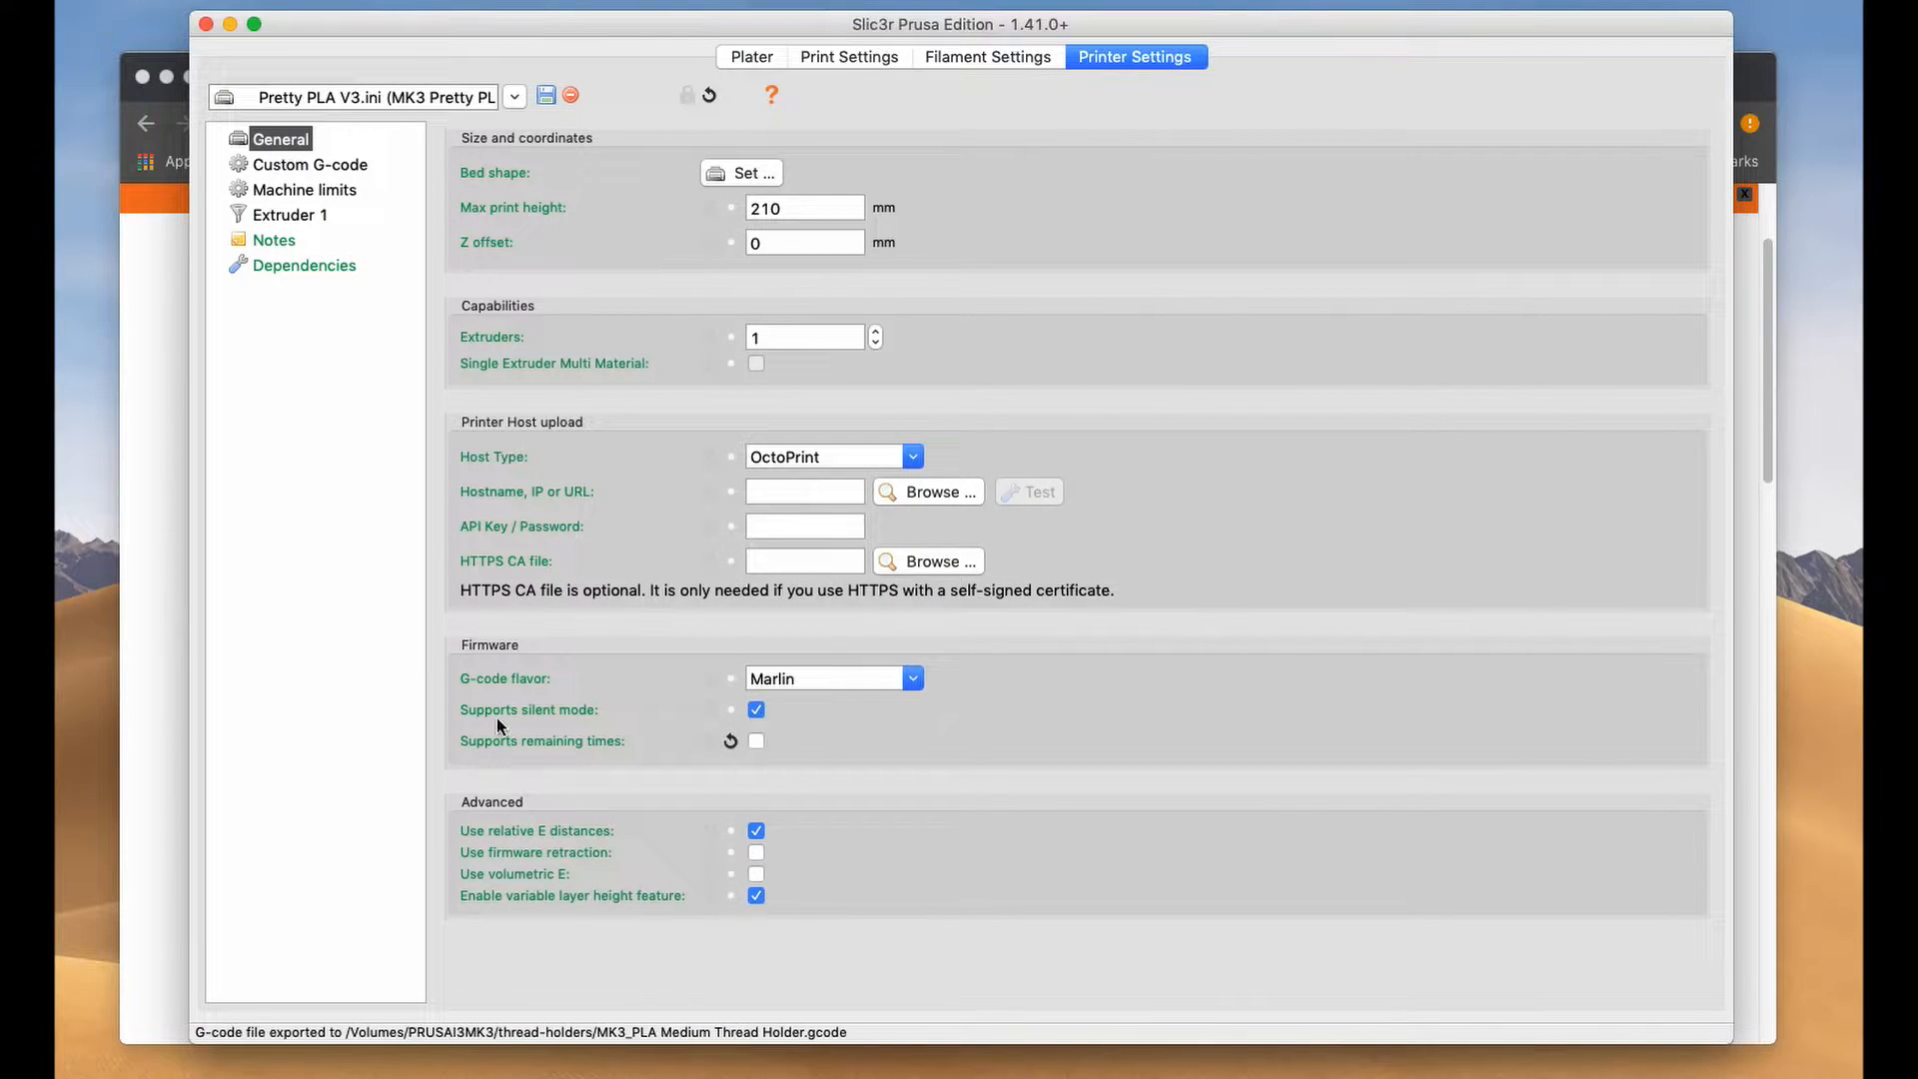
{"action": "left_click", "coordinate": [755, 740]}
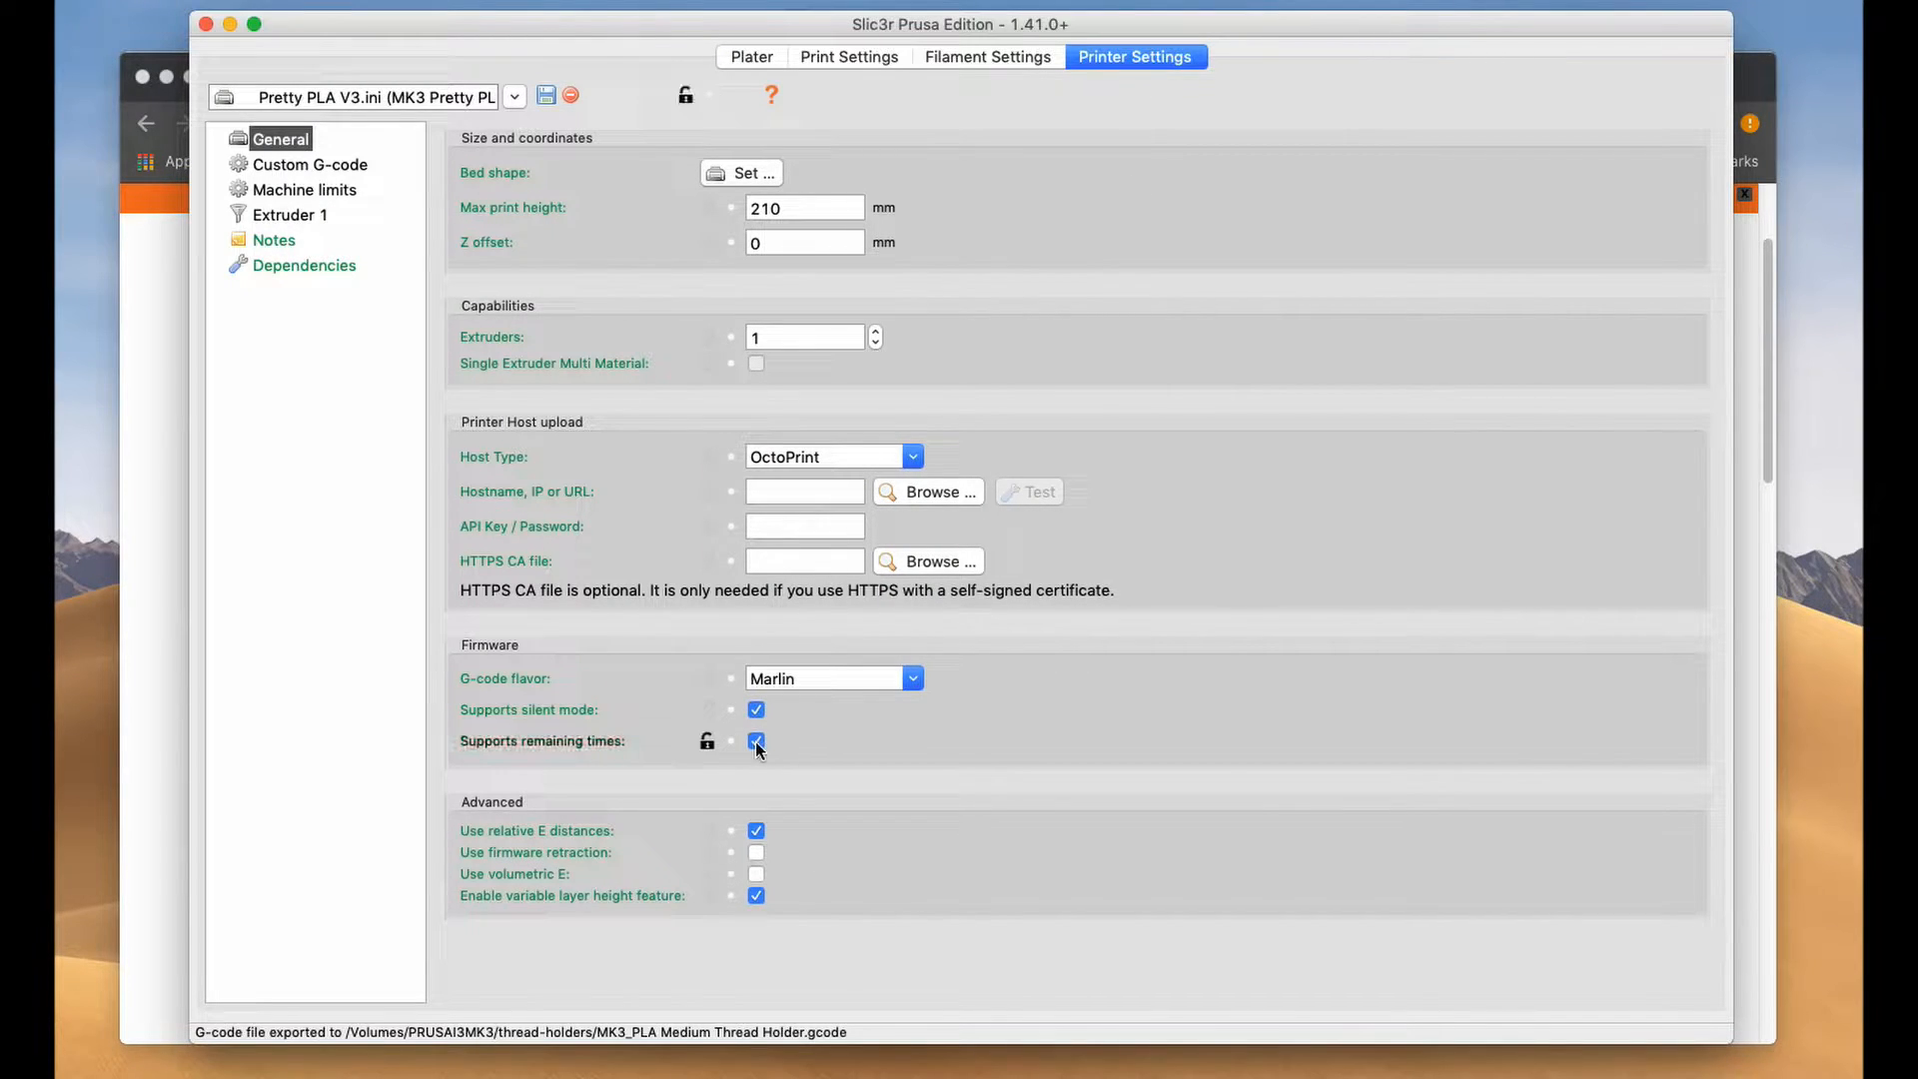
{"action": "left_click", "coordinate": [749, 55]}
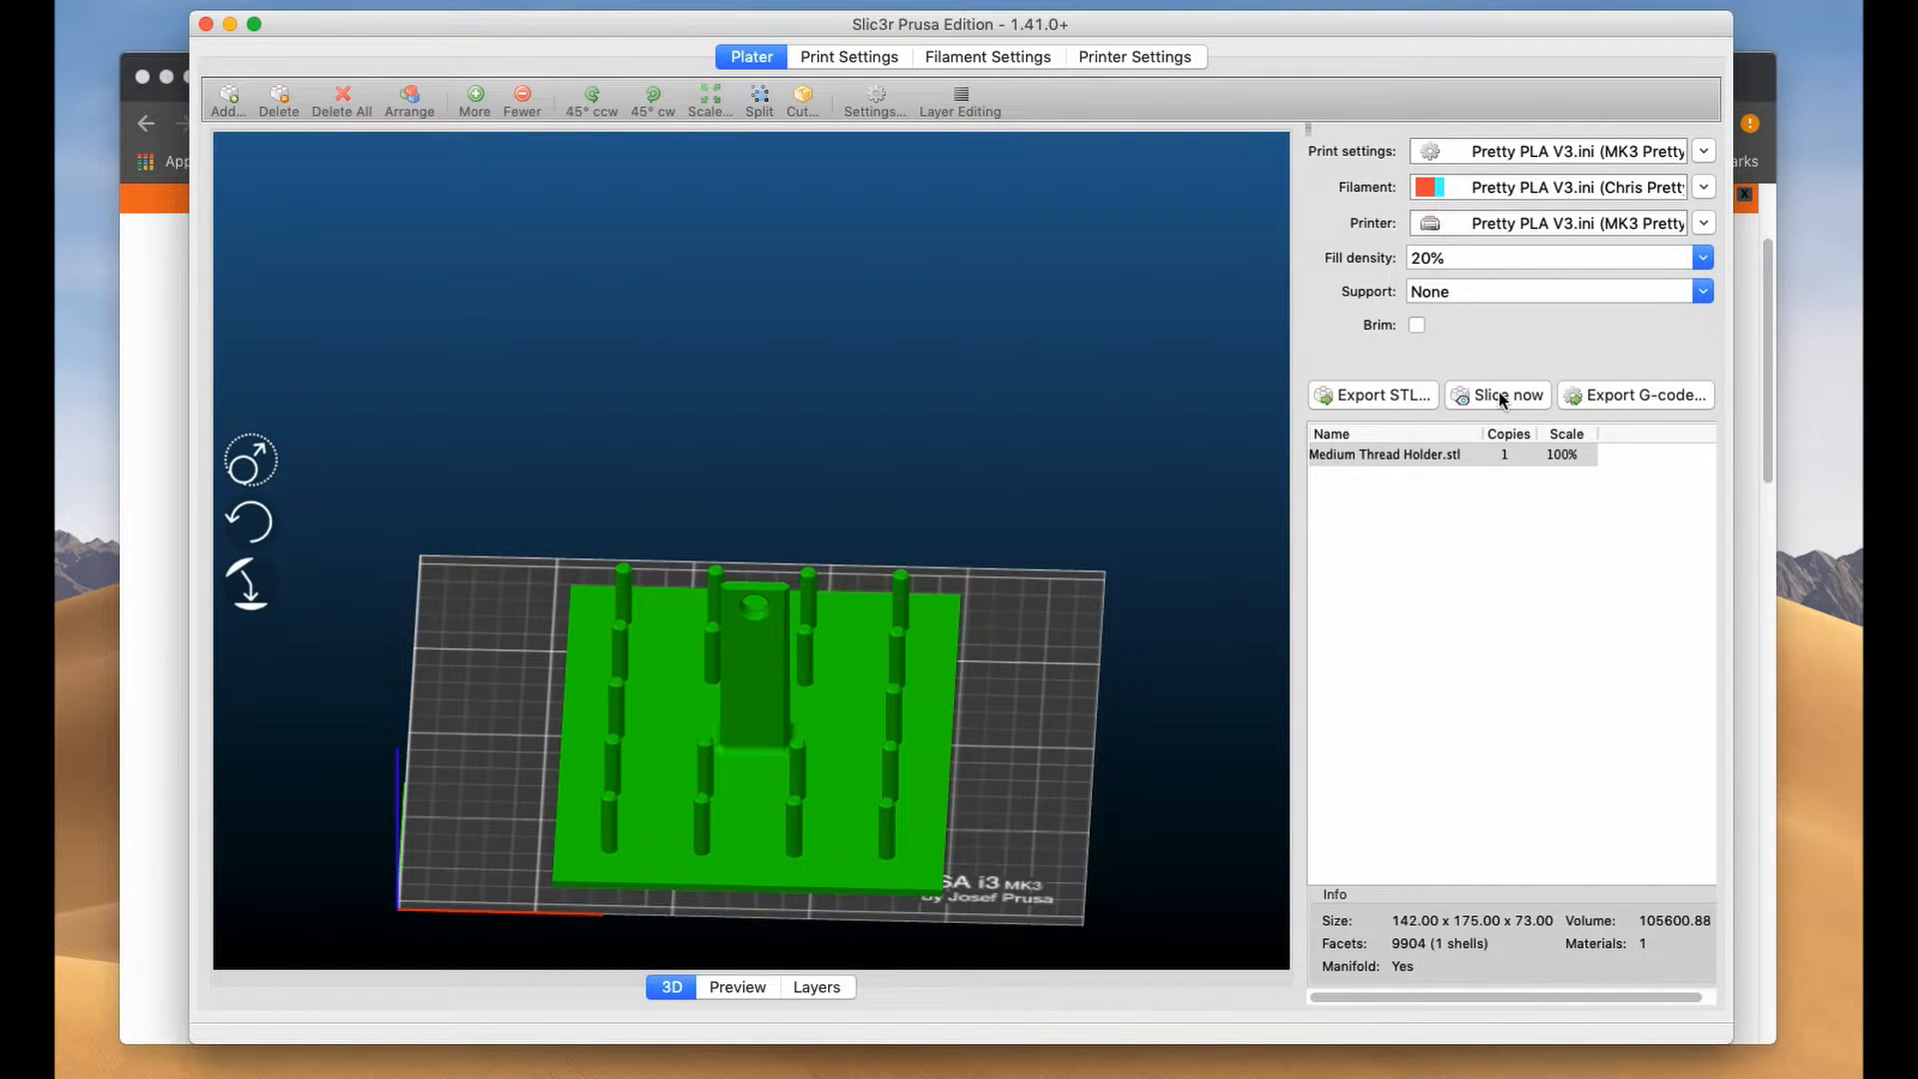
{"action": "mouse_move", "coordinate": [1629, 406]}
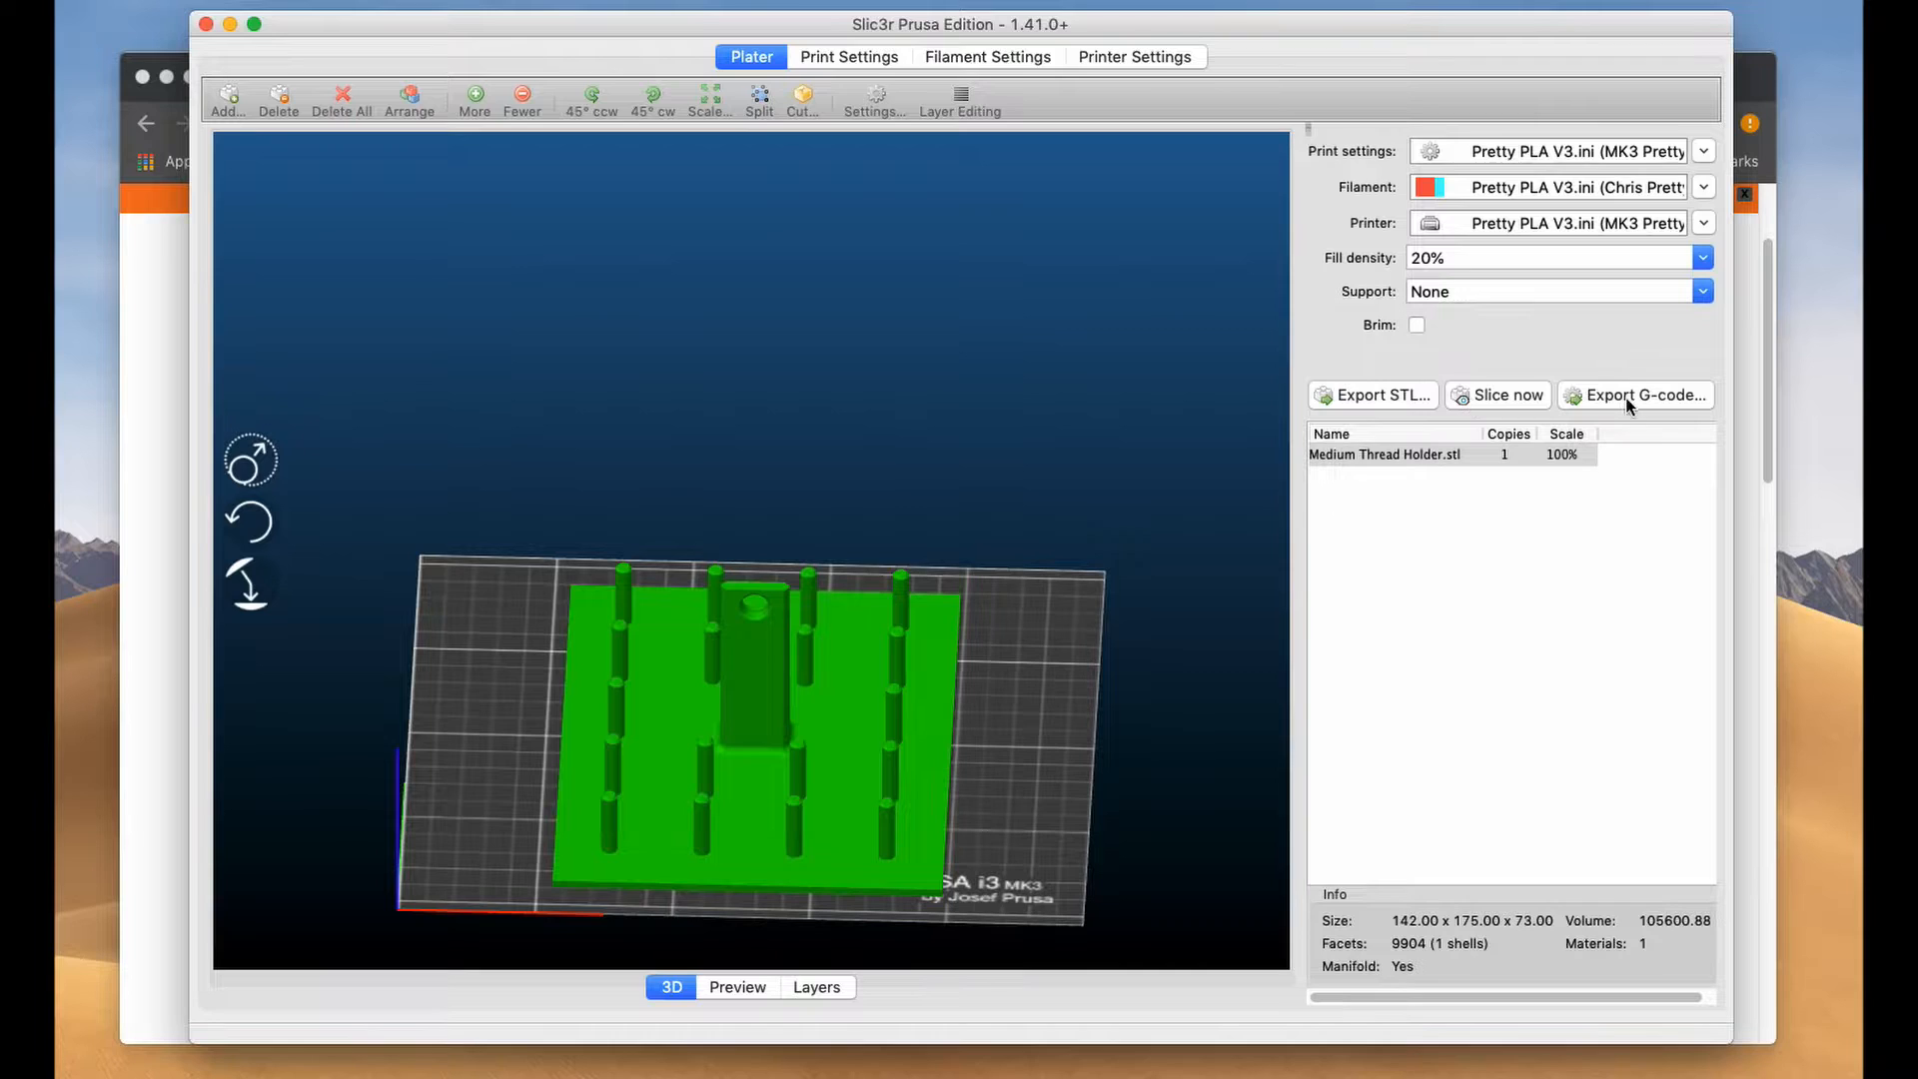
Step: Export the Medium Thread Holder G-code to the card, replacing the existing .gcode in thread-holders
{"action": "left_click", "coordinate": [1636, 393]}
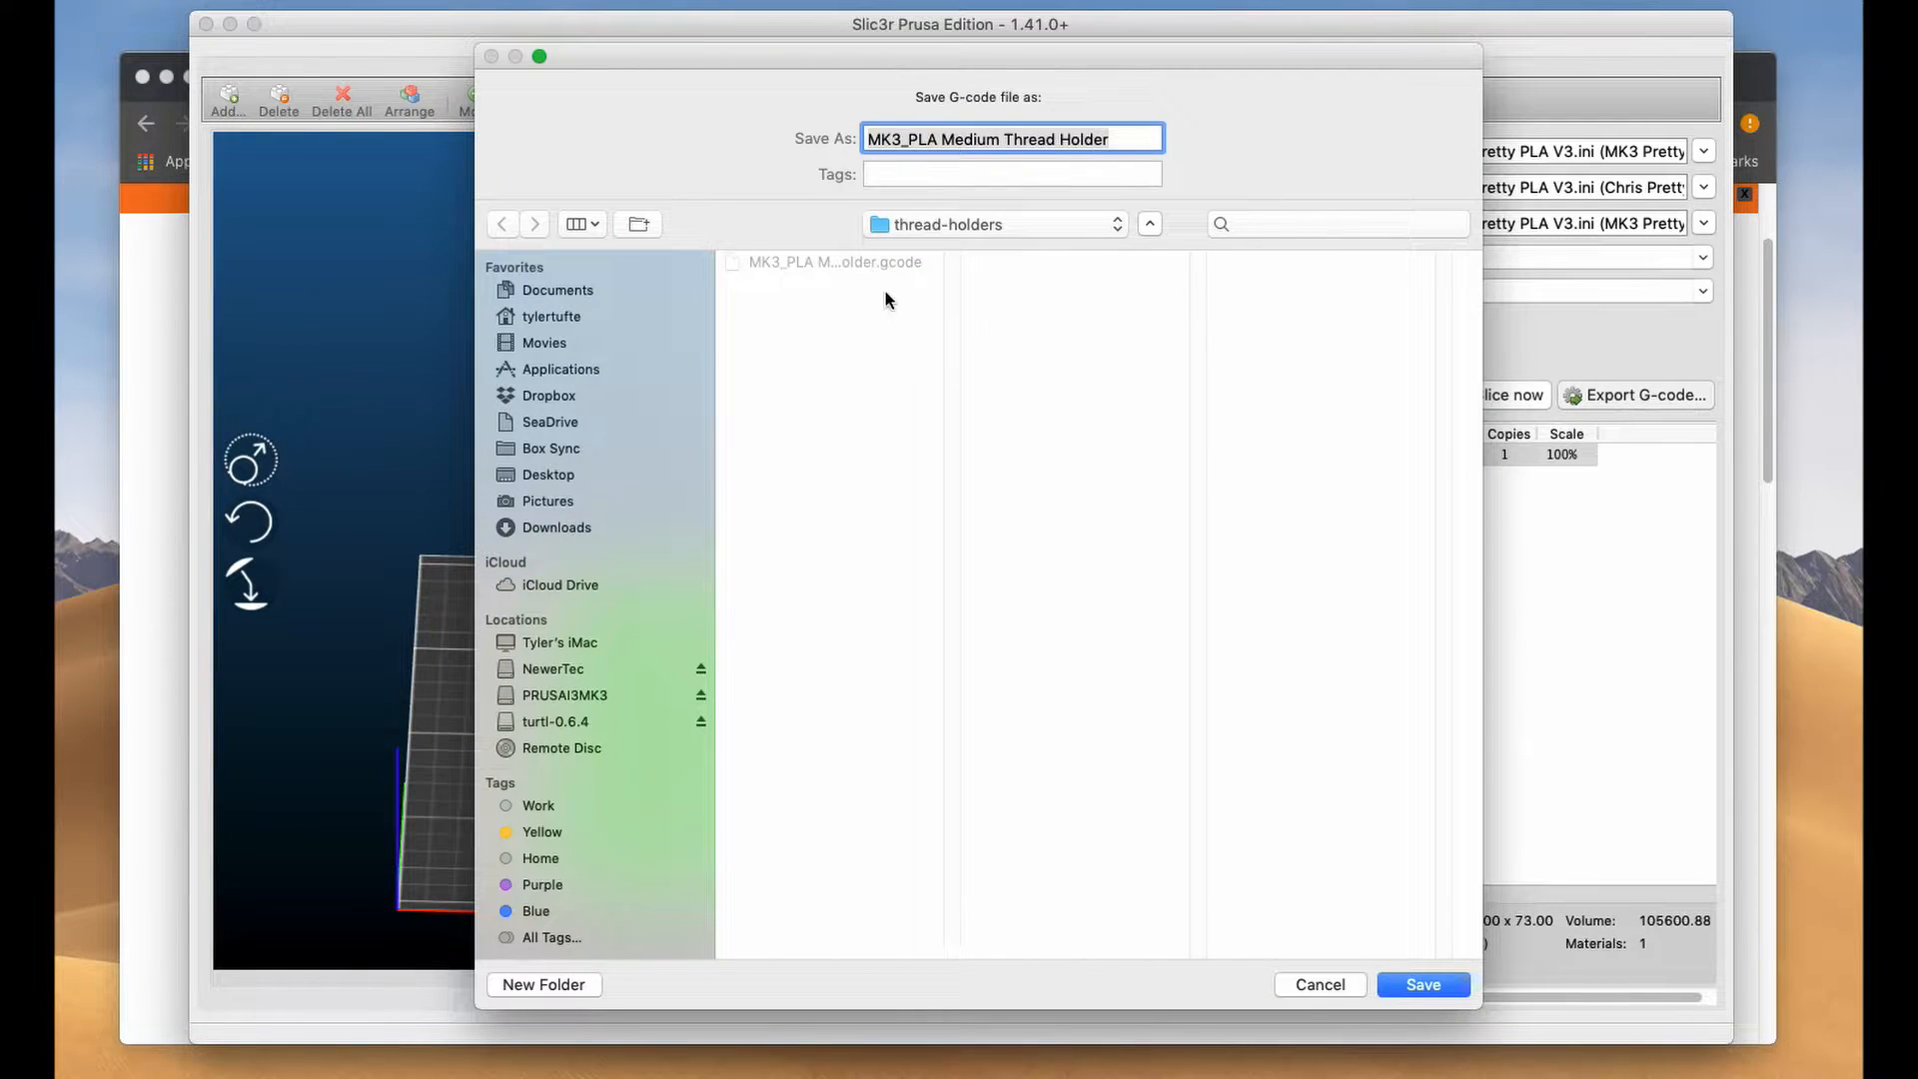
{"action": "left_click", "coordinate": [1421, 985]}
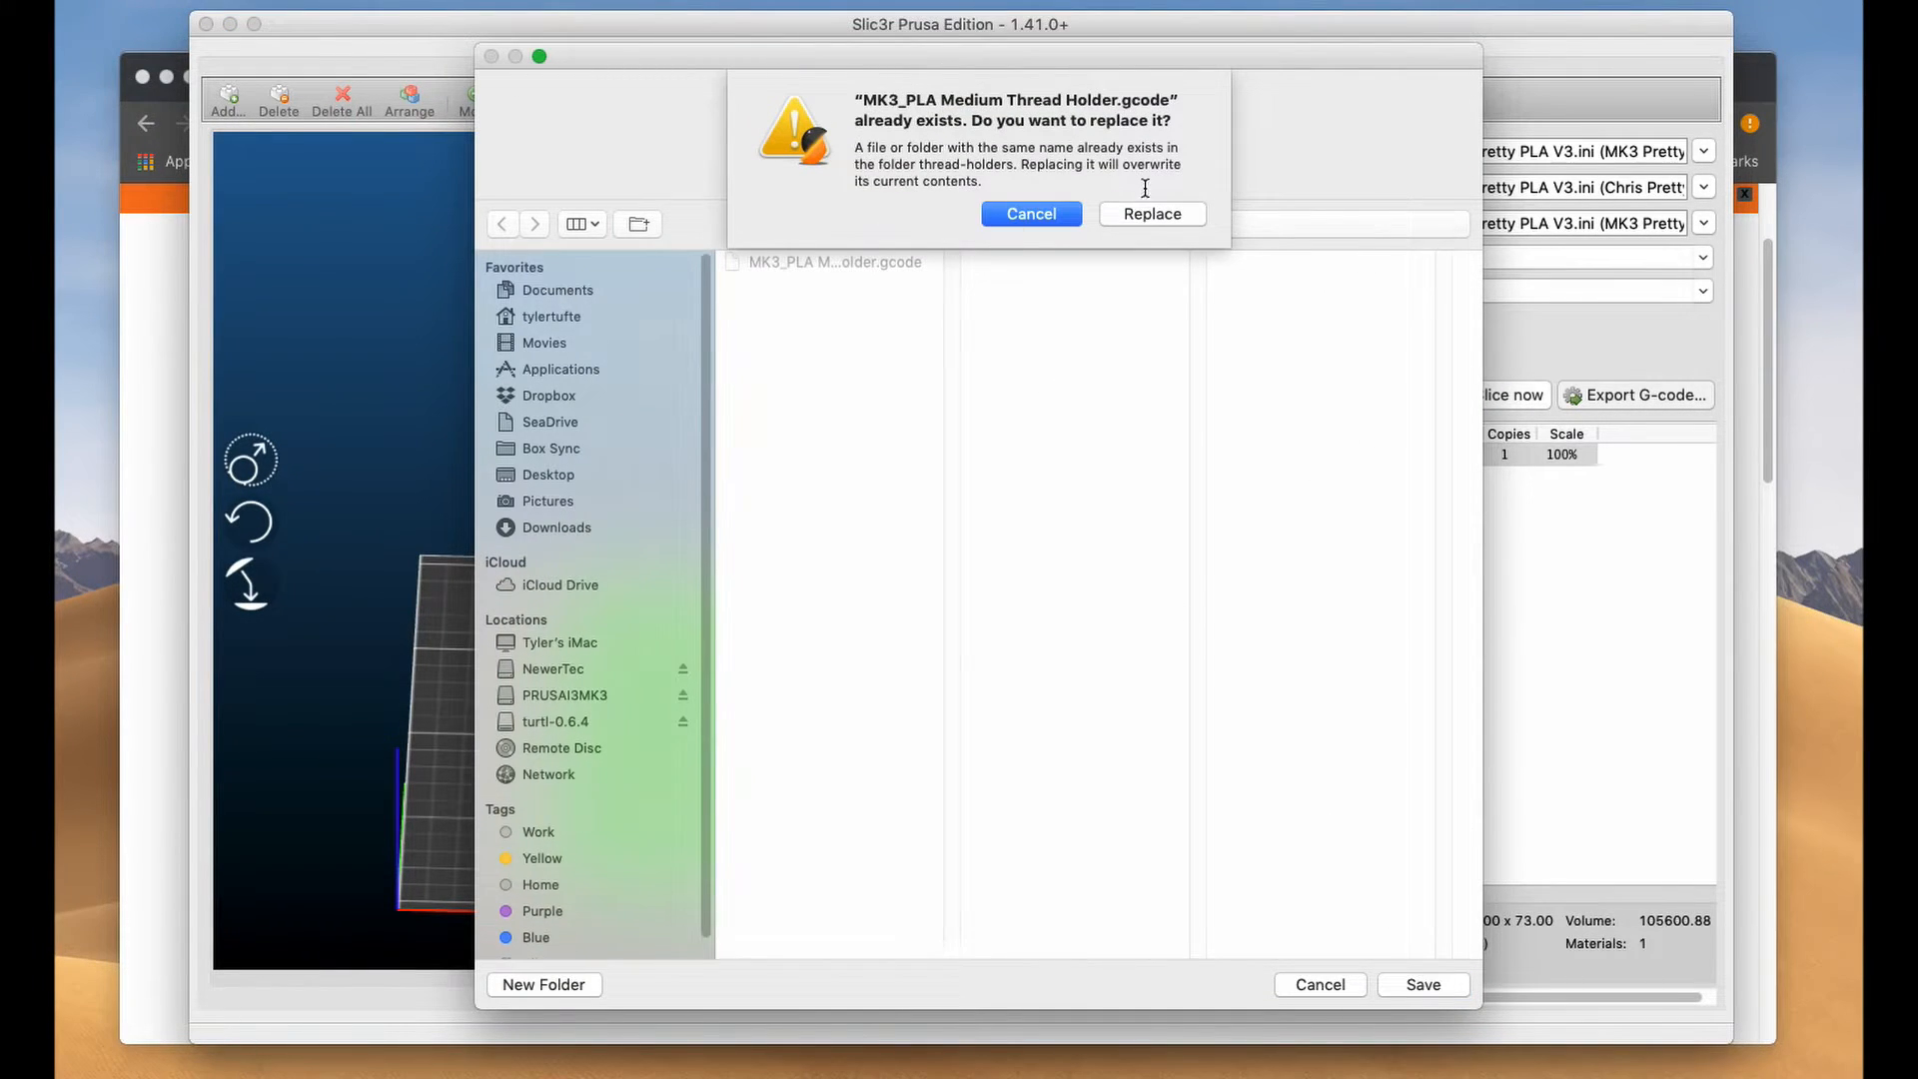
{"action": "left_click", "coordinate": [1151, 213]}
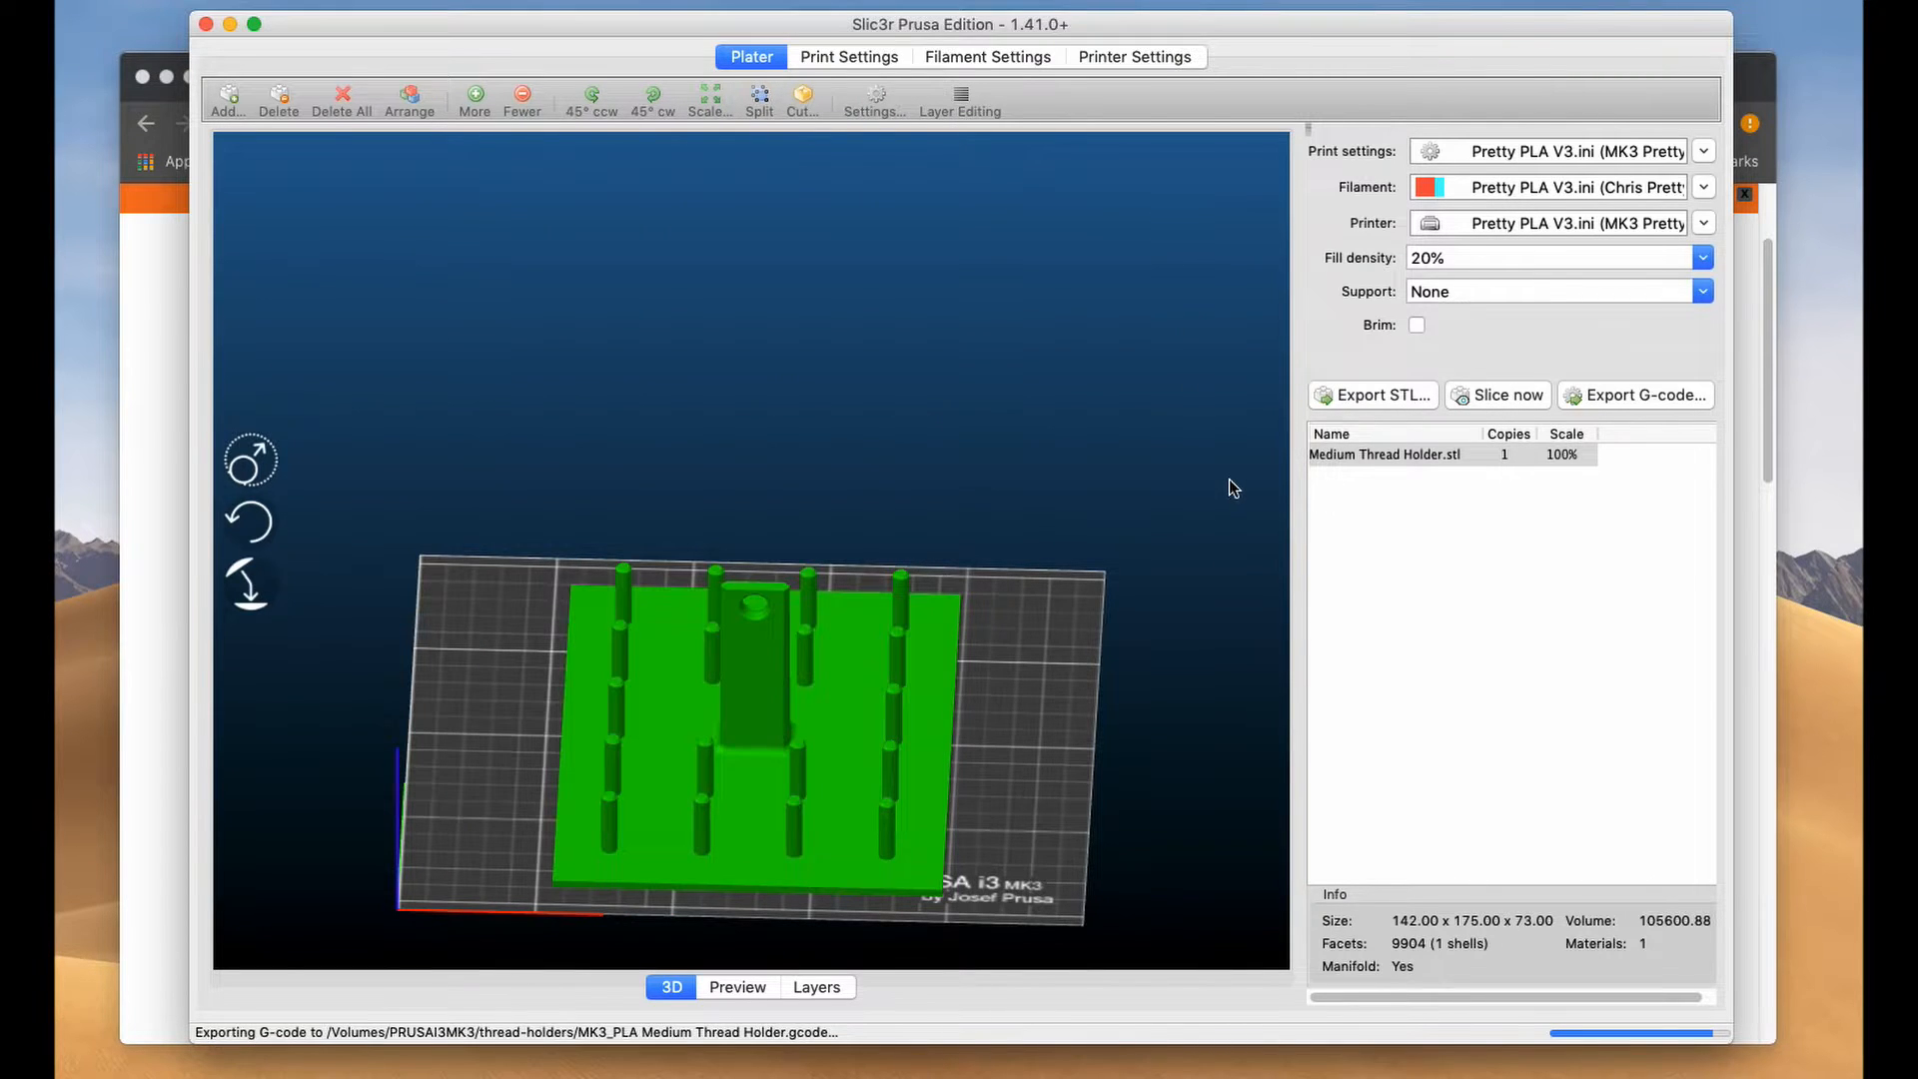